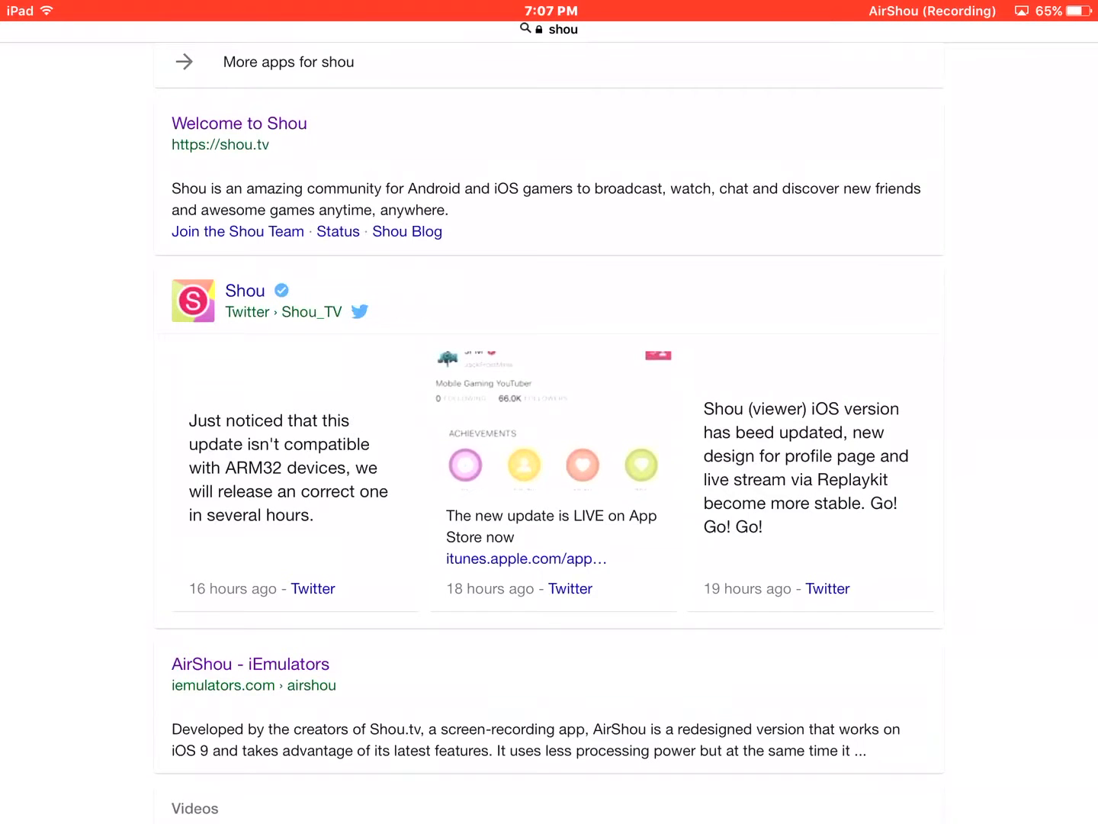
Leave Safari for the home screen, browse its pages, then return to the shou search results.
key(home)
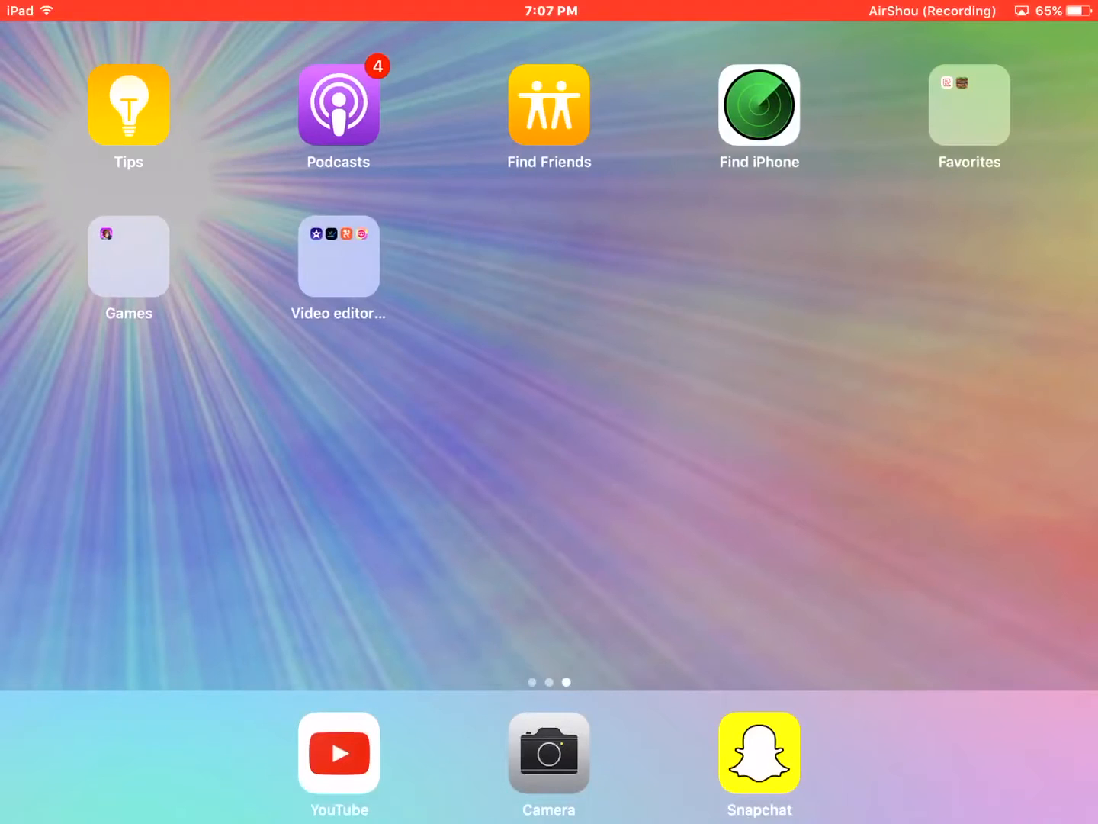
click(339, 256)
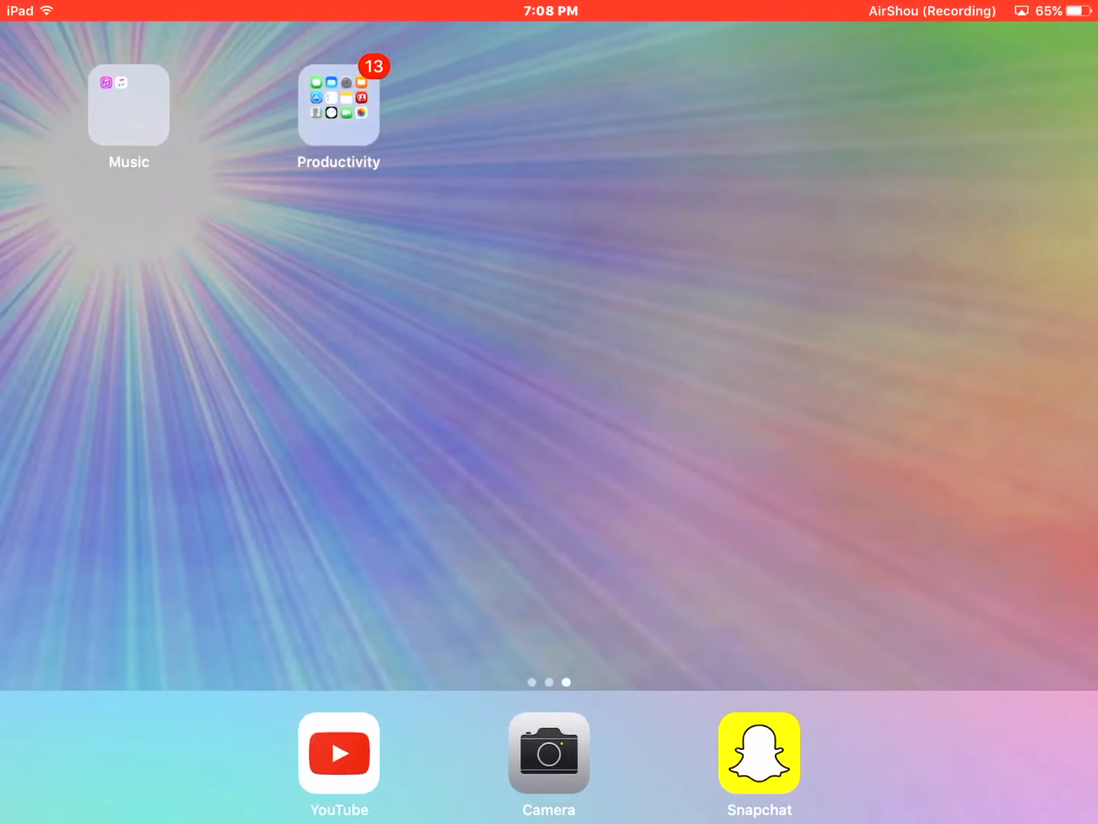
click(339, 104)
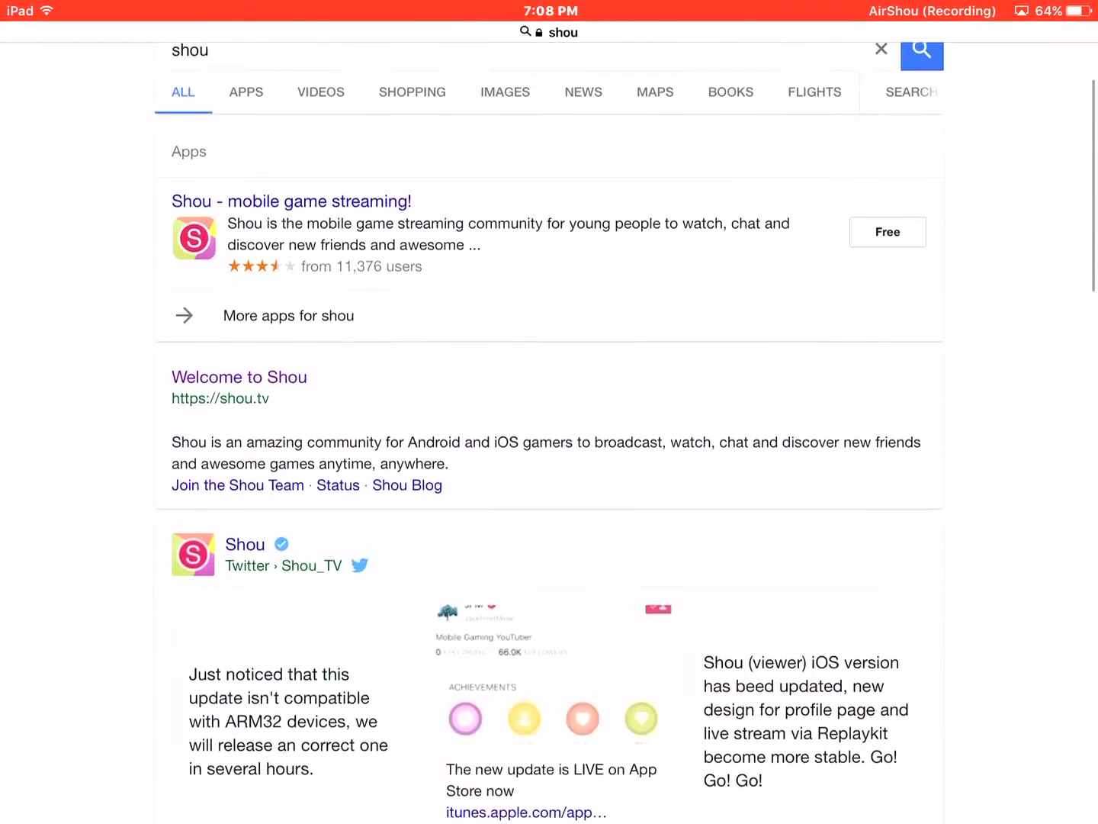
Browse the iEmulators page and bring up the AirShou app's details card.
scroll(down, 3)
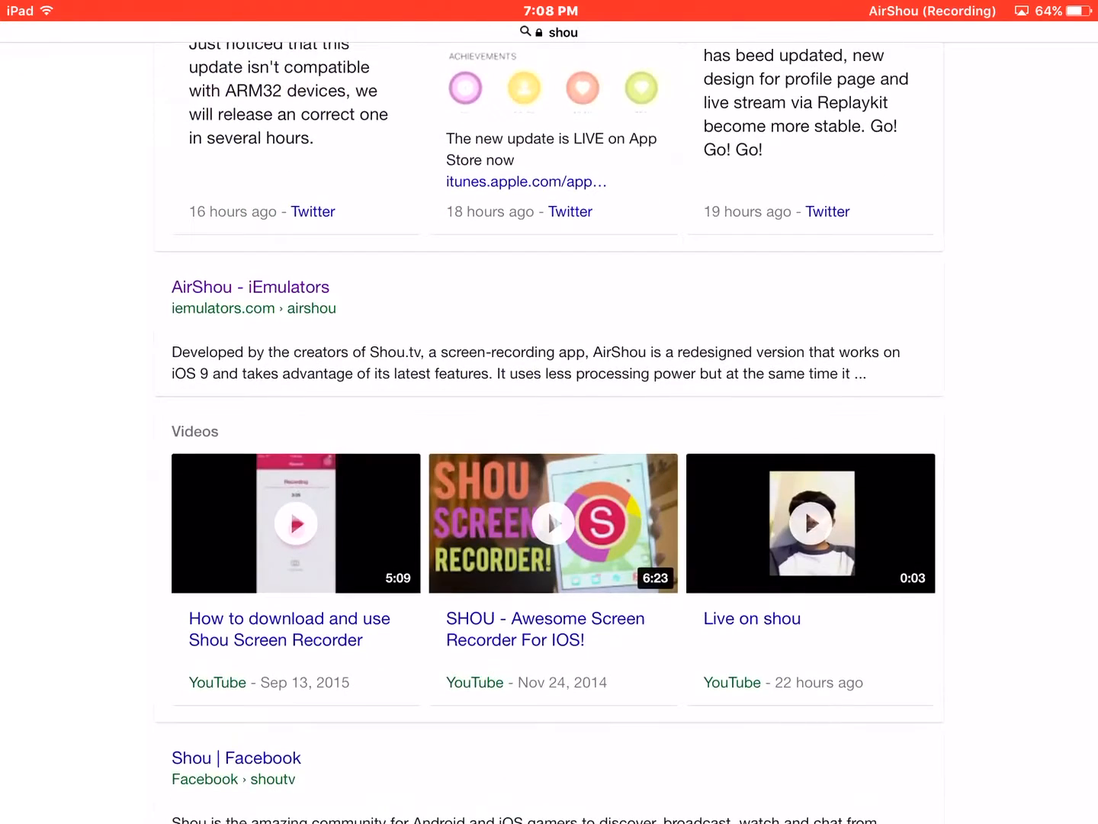
scroll(up, 3)
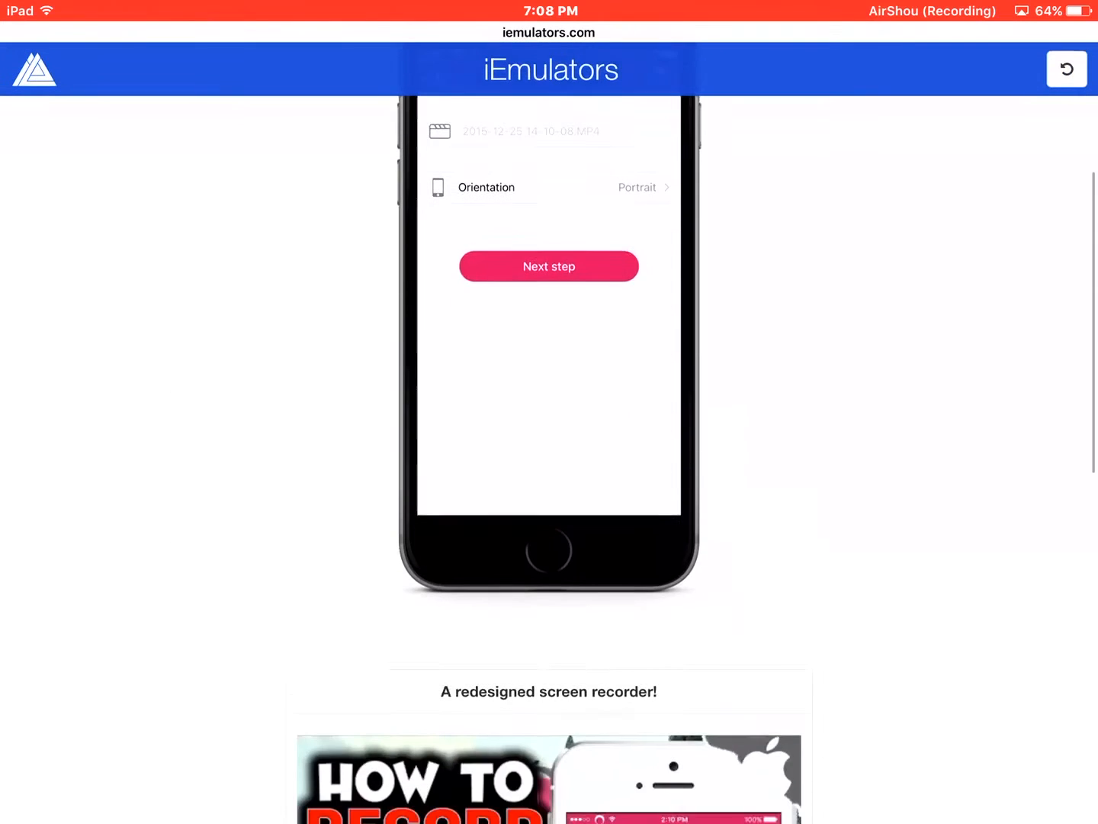
scroll(down, 3)
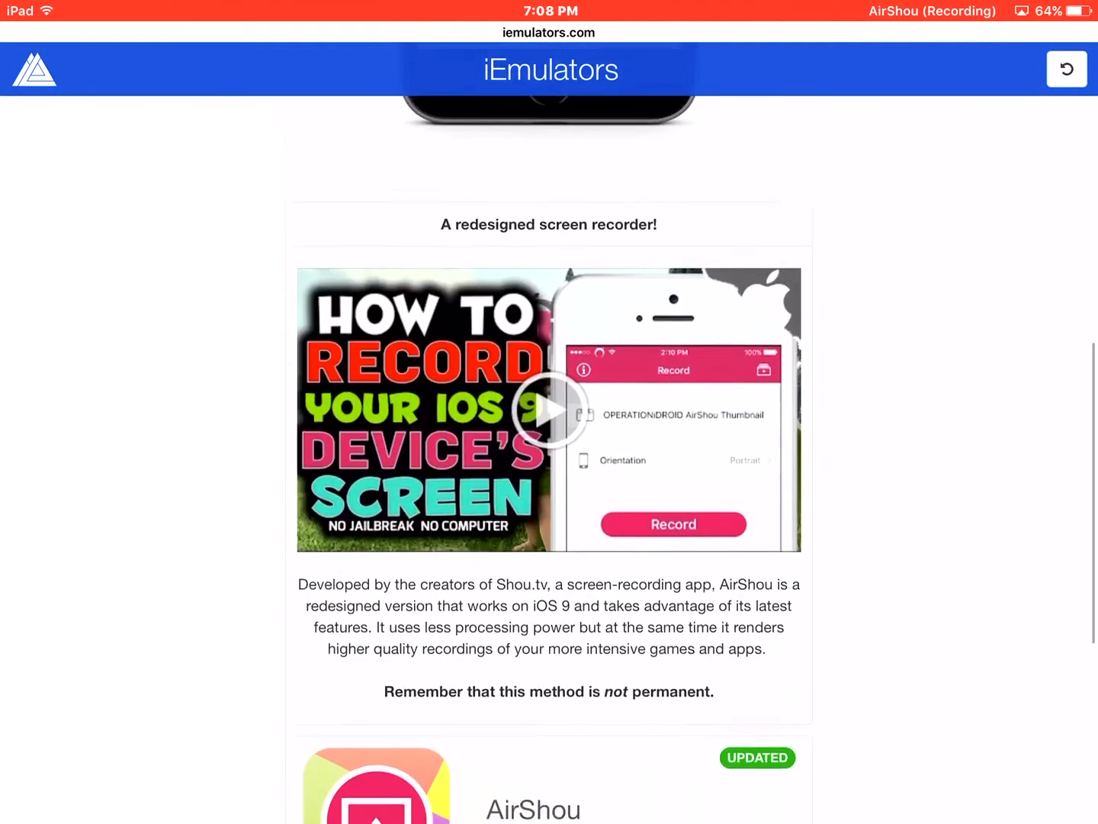
scroll(down, 3)
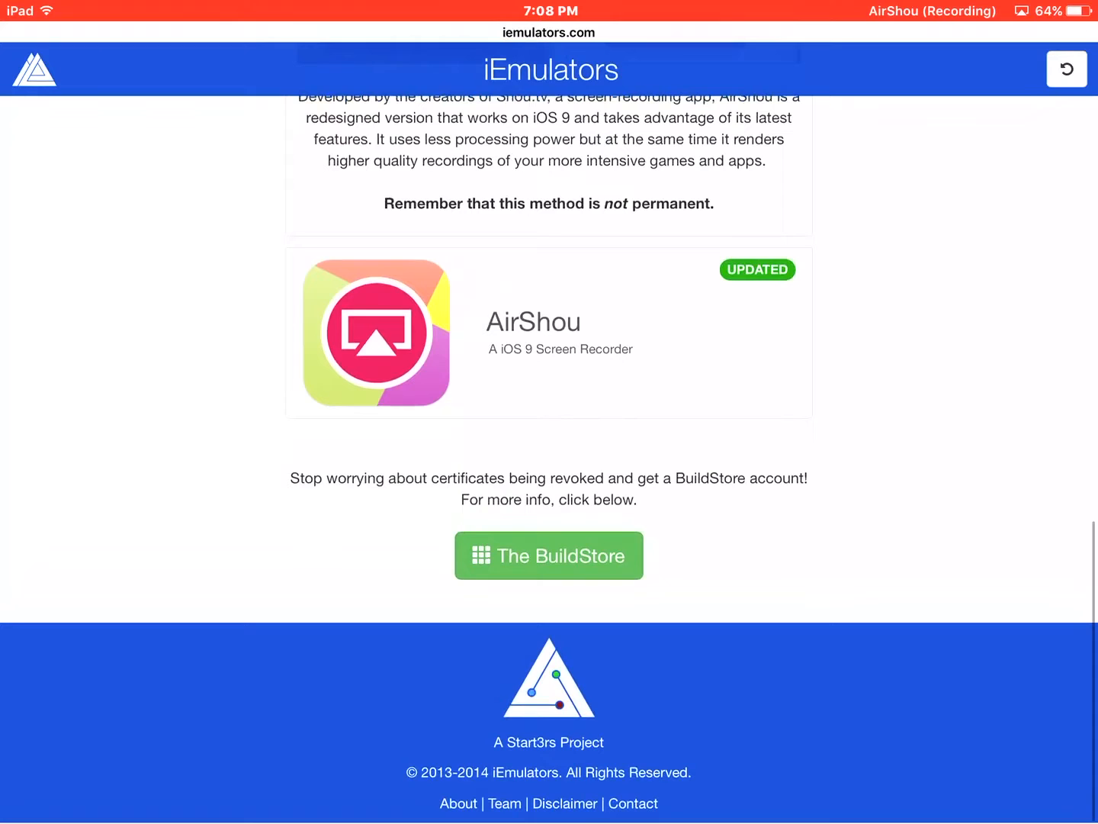
click(376, 333)
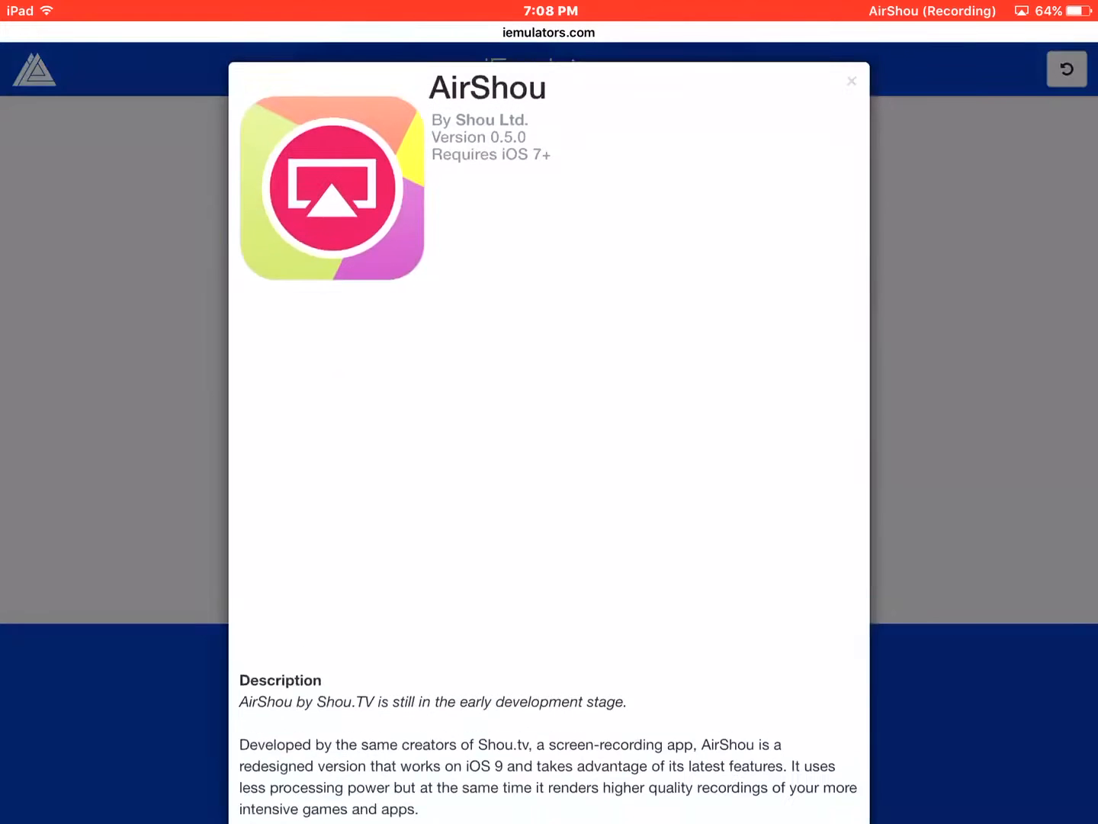
Request installation of AirShou from its details popup.
scroll(down, 3)
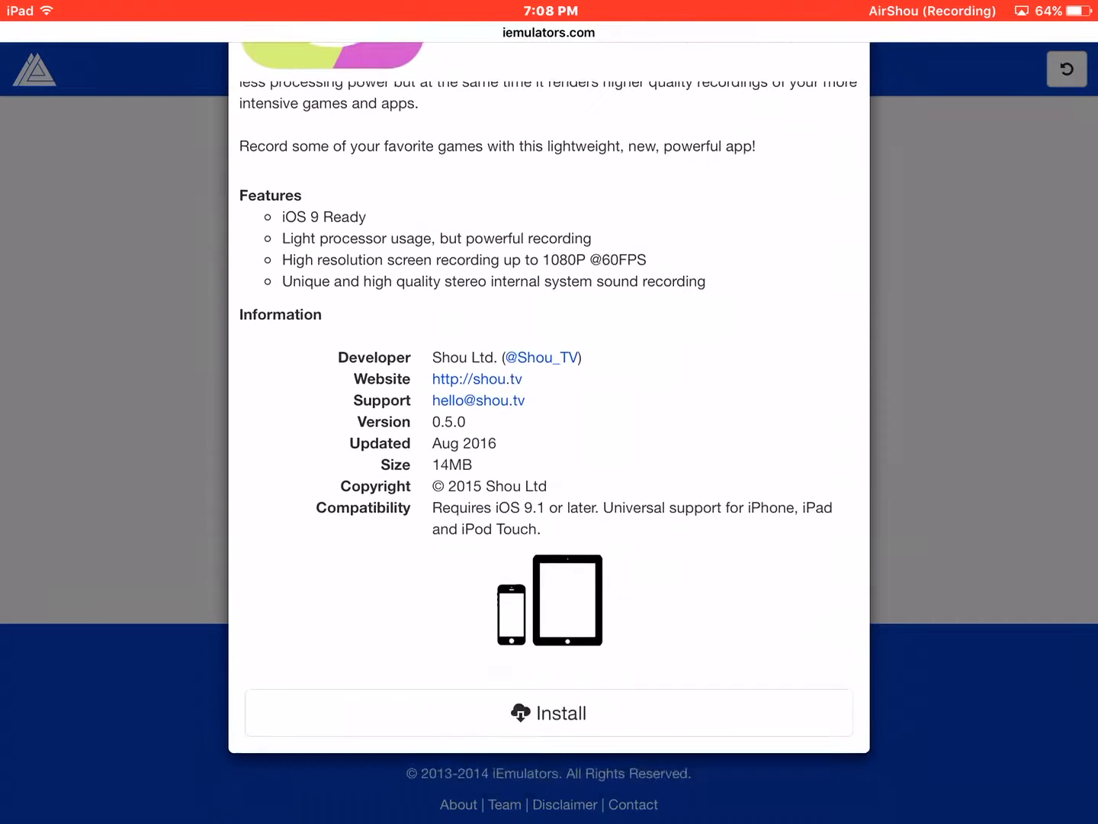
click(549, 712)
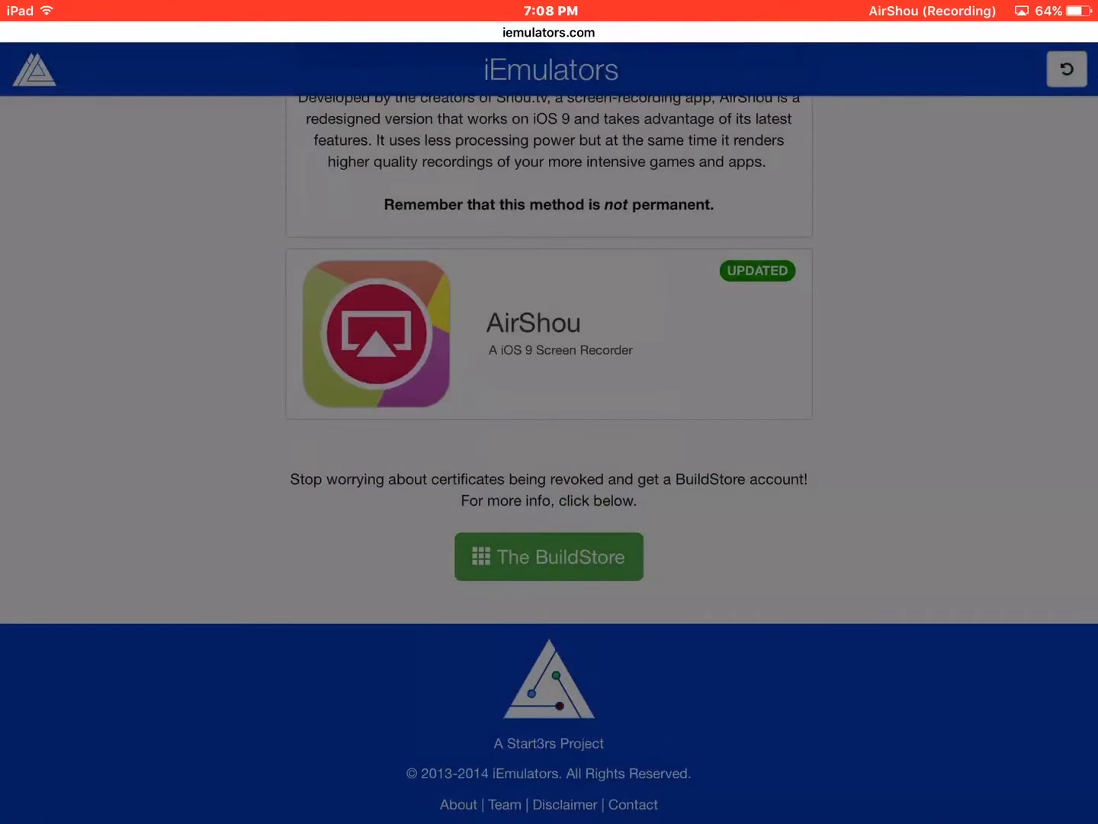
Return to the home screen, check AirShou in the Video editor for YouTube folder, and browse the pages.
key(home)
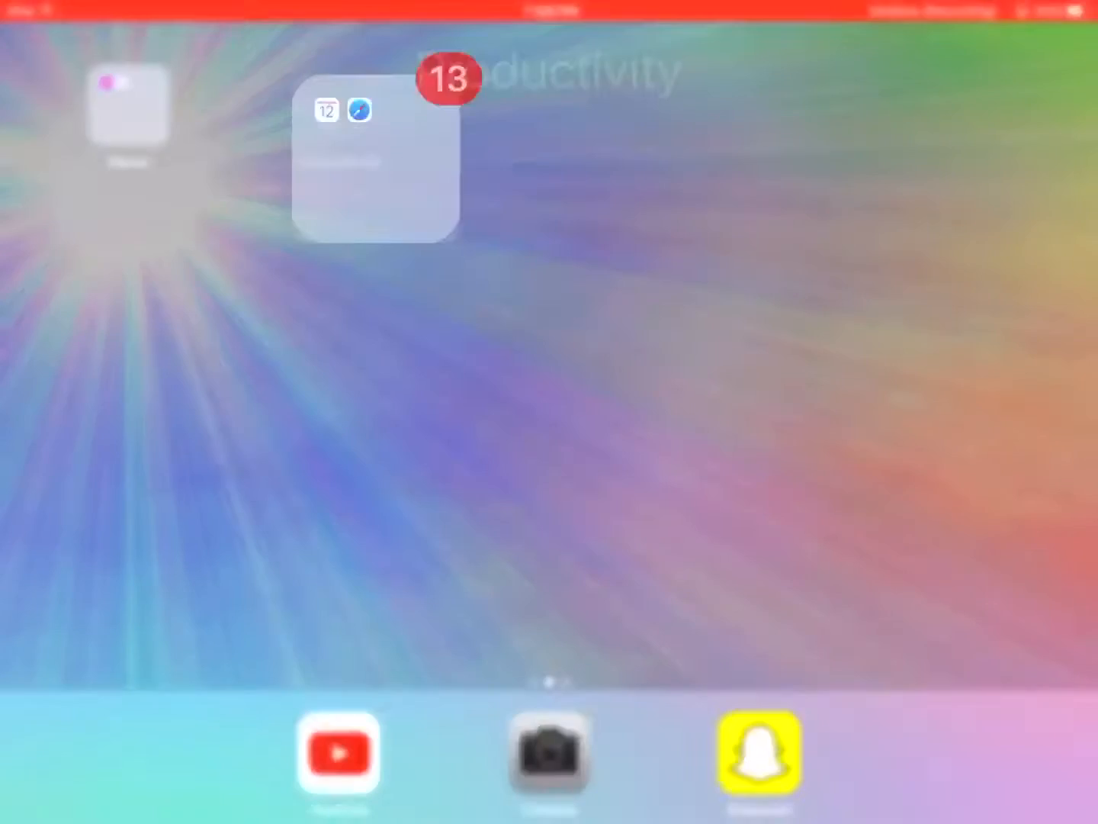
click(374, 155)
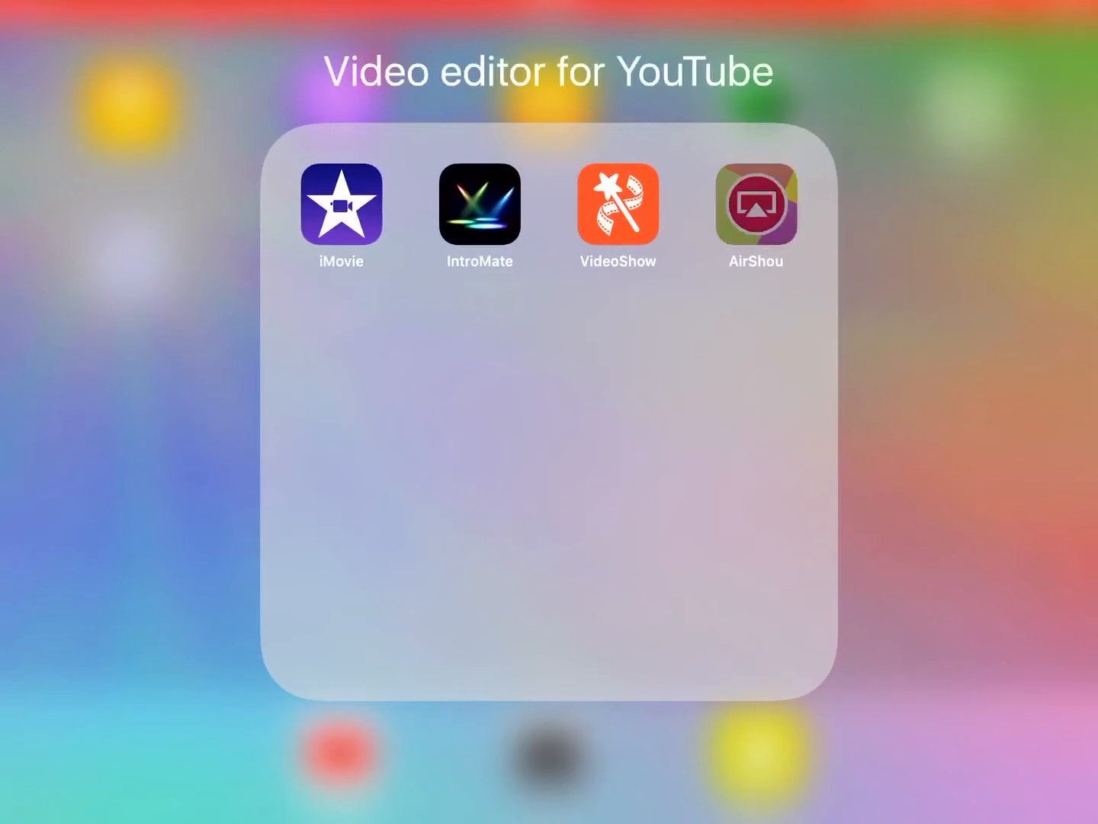
click(755, 204)
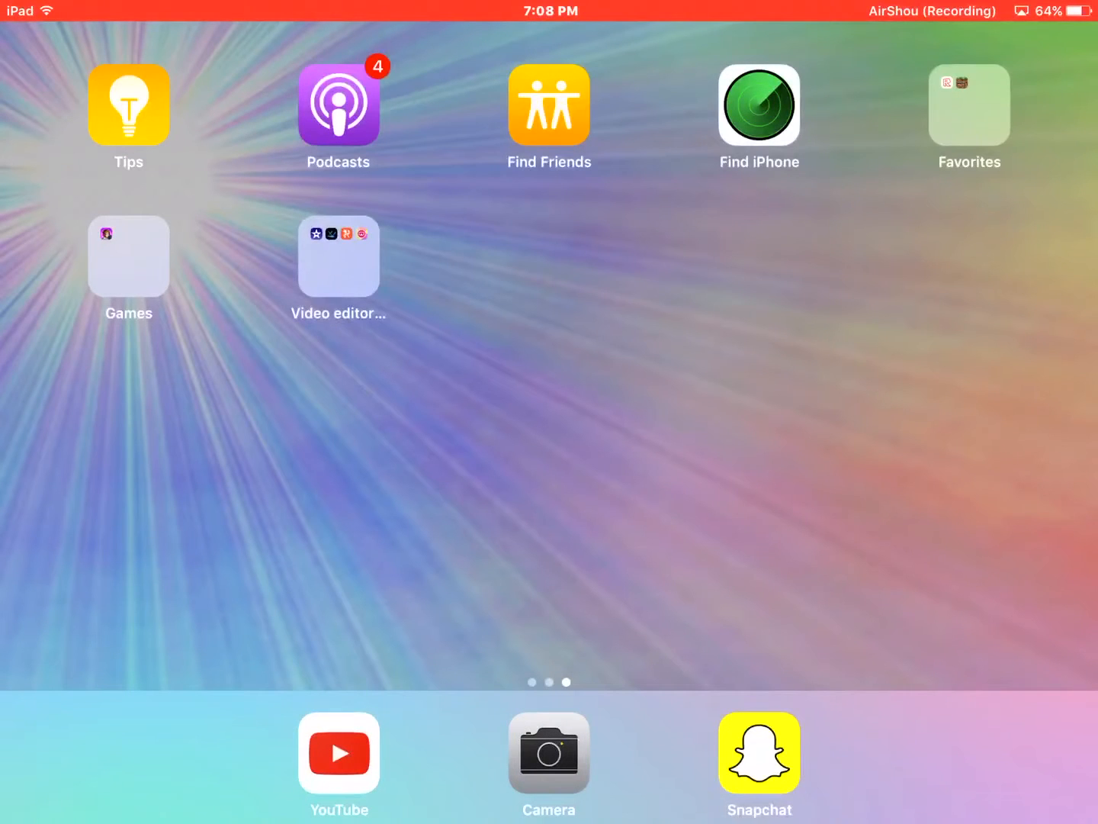
scroll(left, 3)
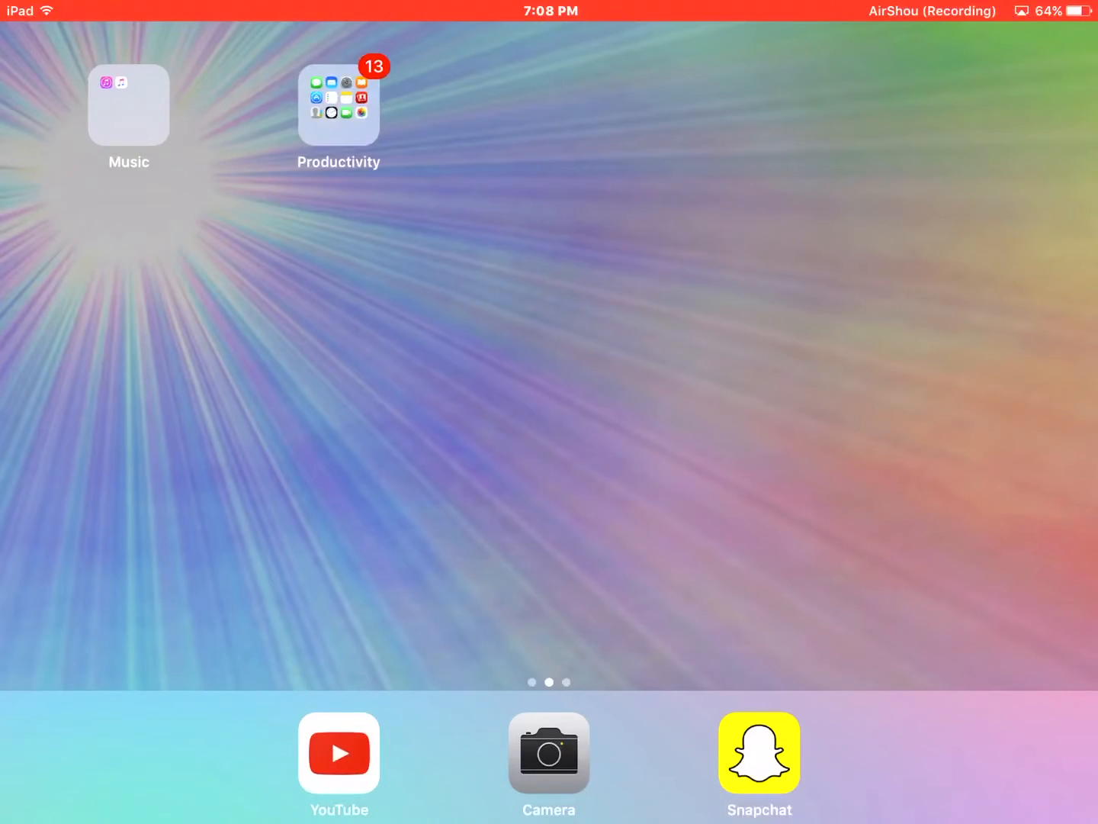
scroll(left, 3)
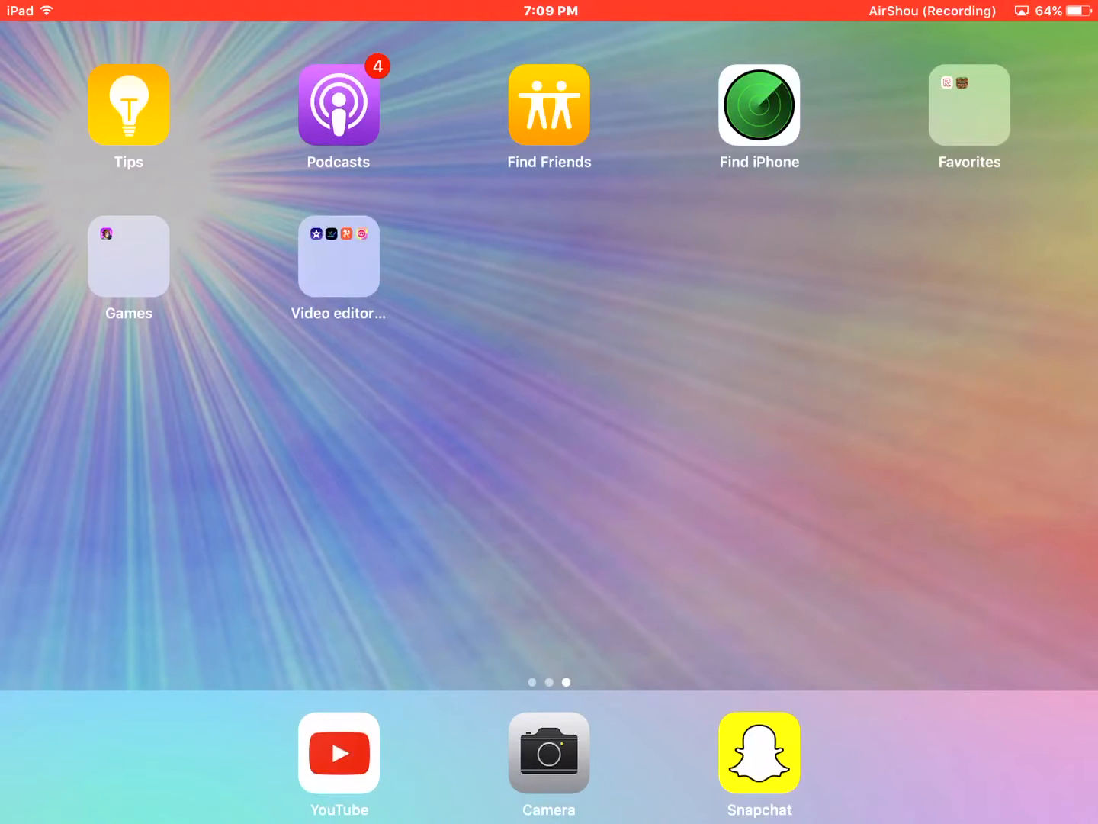
click(549, 754)
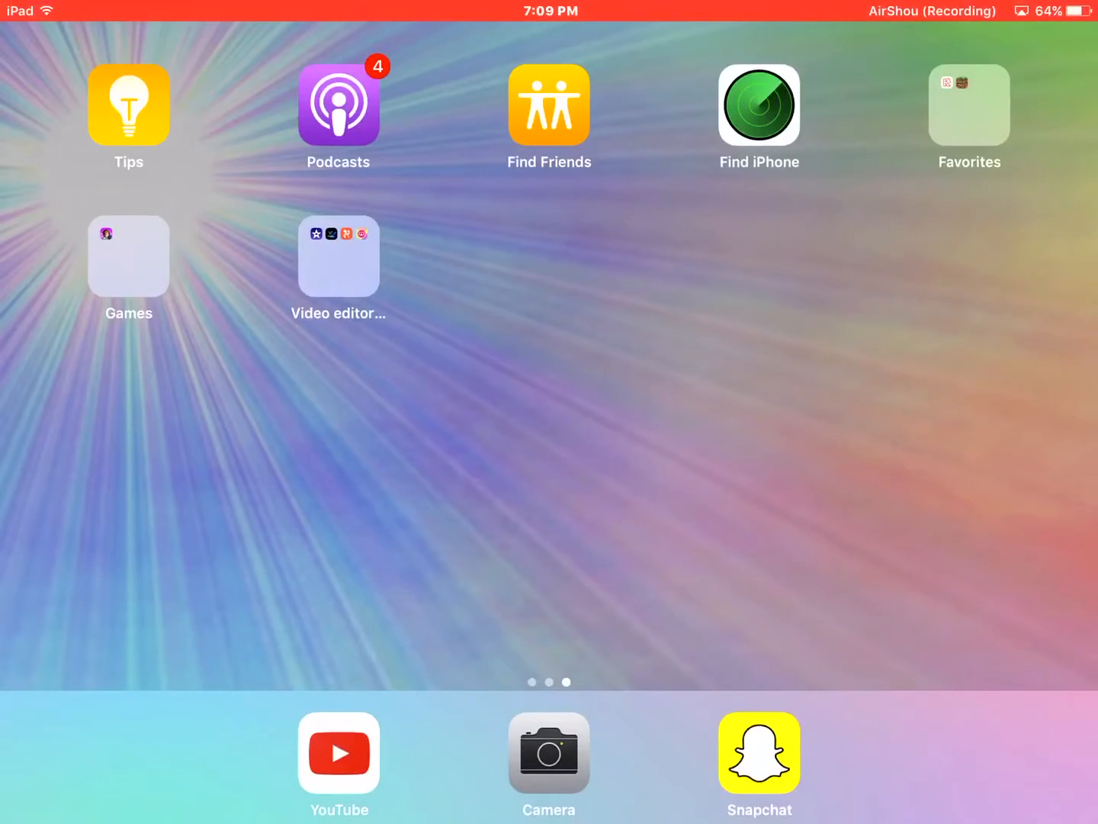
click(339, 256)
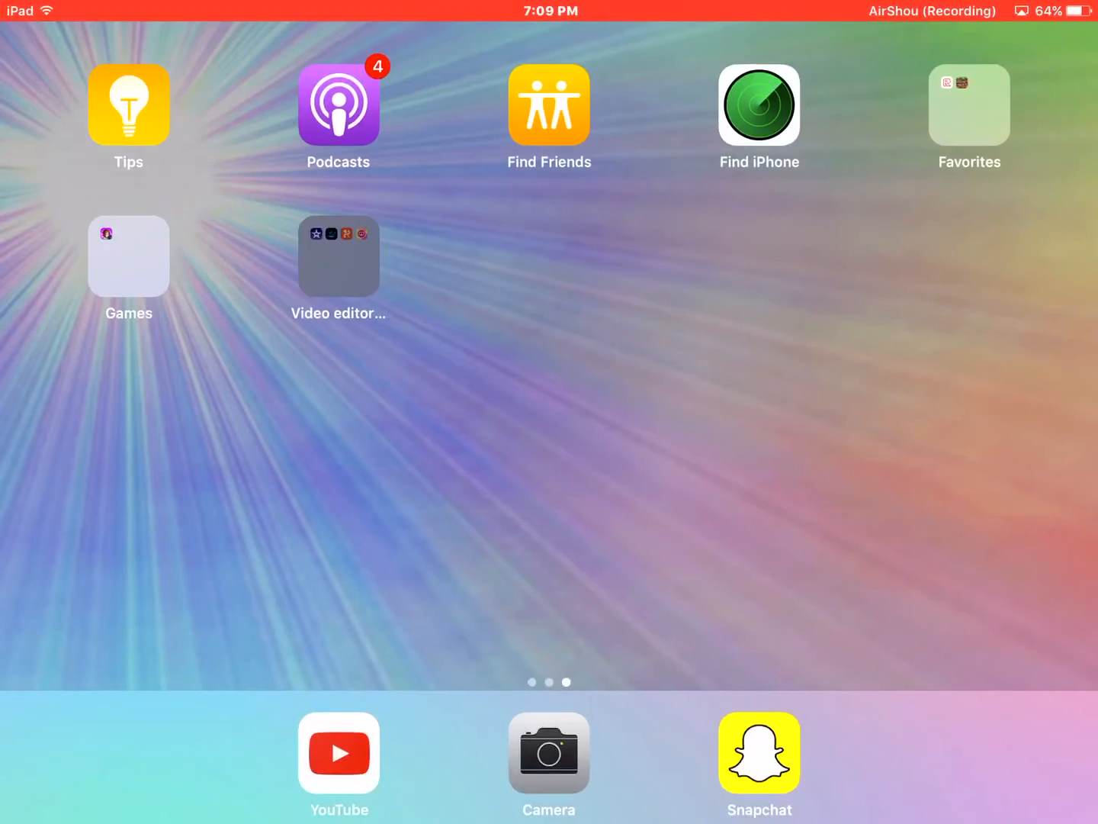
Move YouTube into the middle of the dock and launch it to the channel page.
click(339, 256)
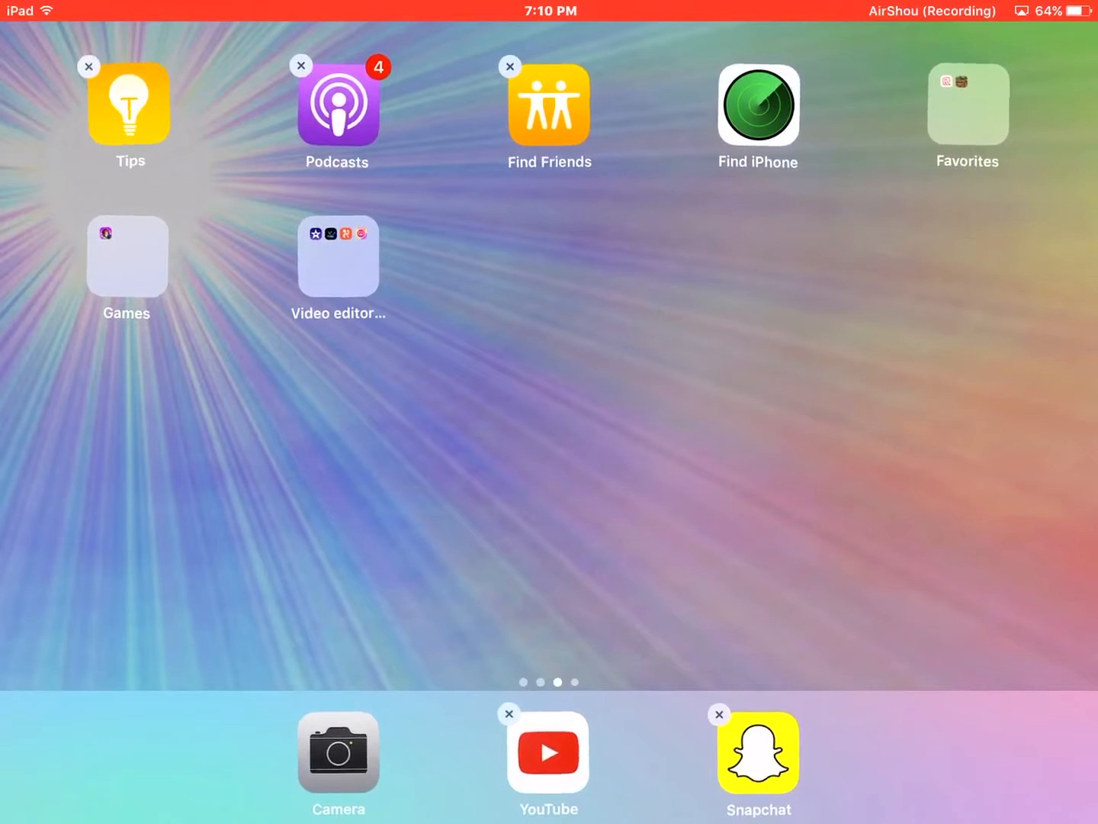
click(339, 752)
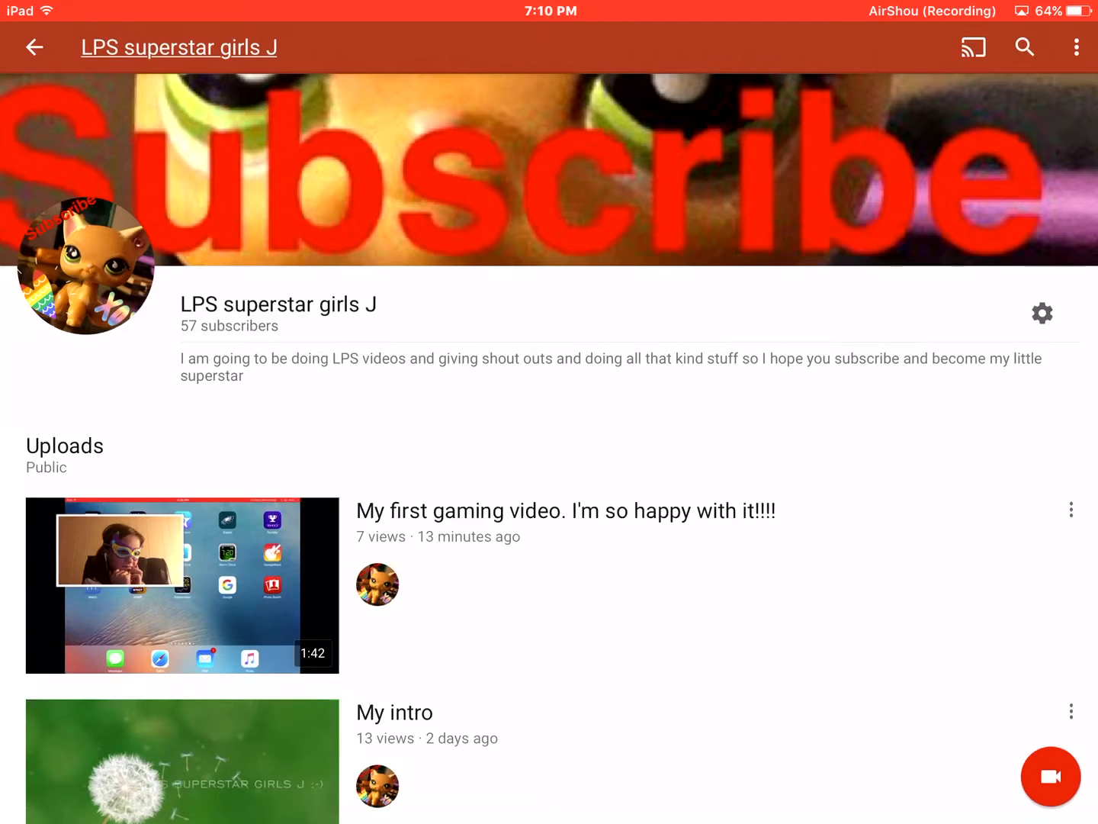
scroll(down, 3)
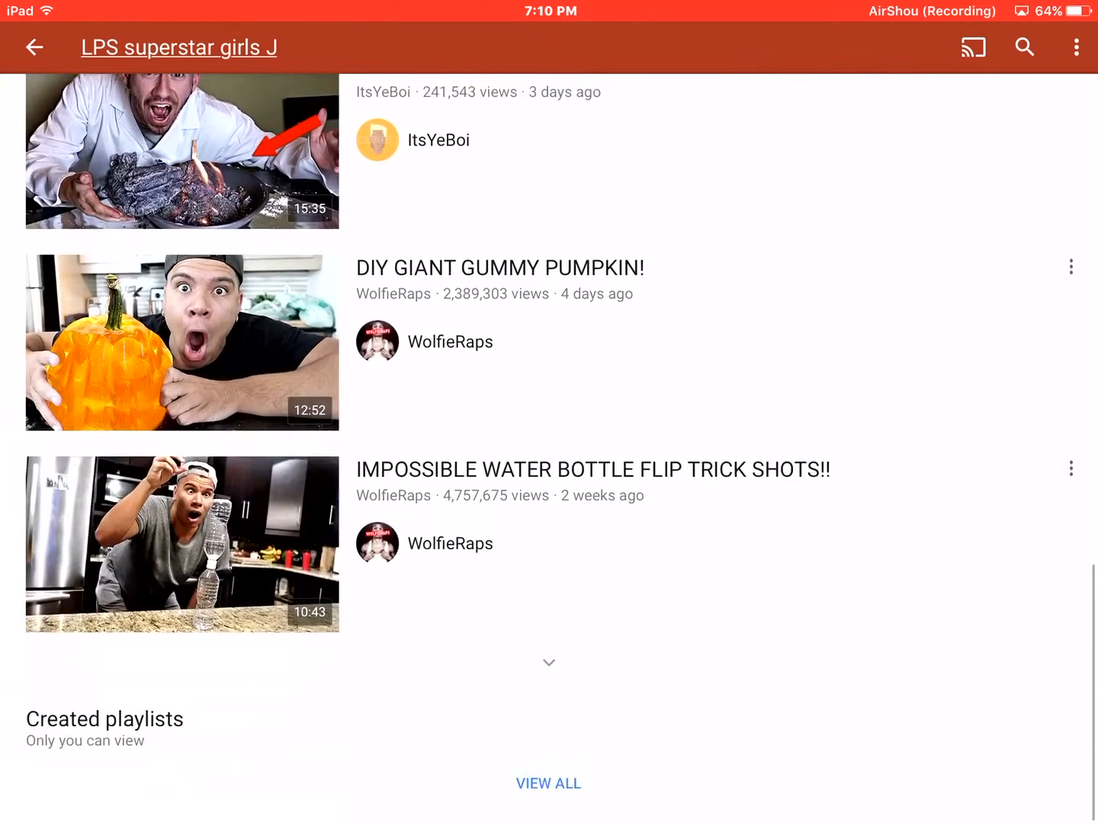
scroll(up, 3)
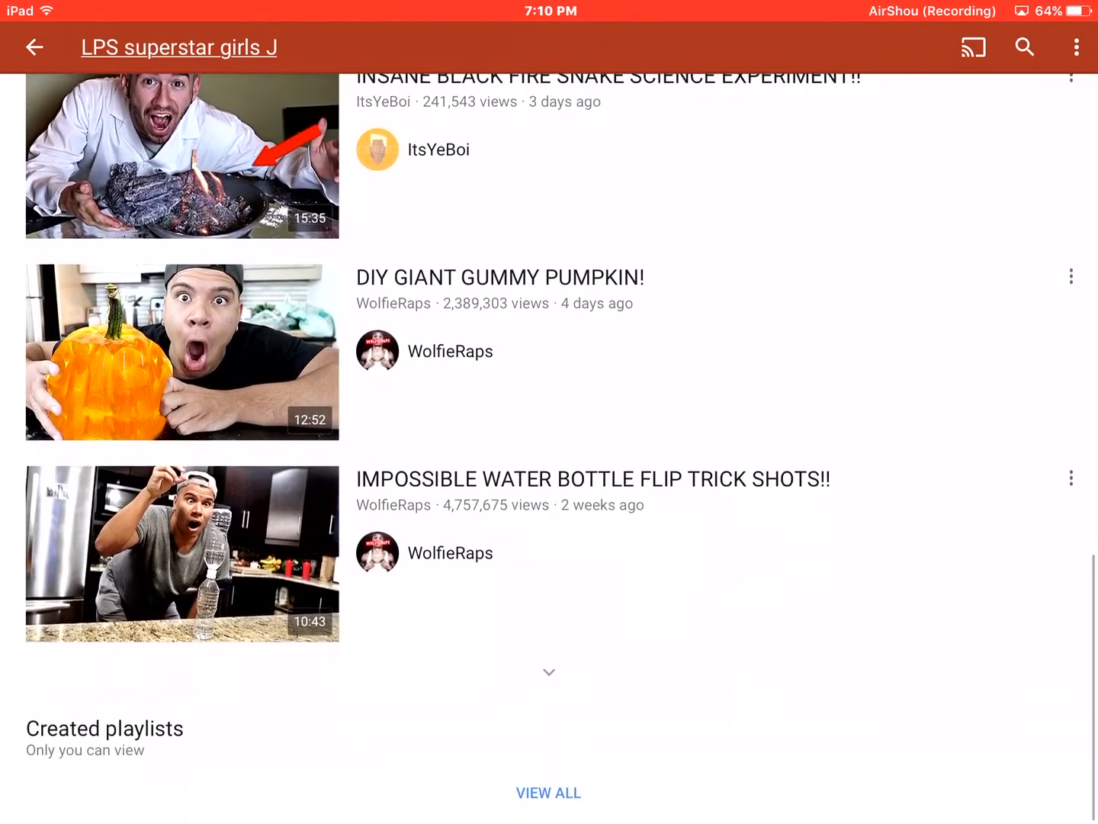
scroll(up, 3)
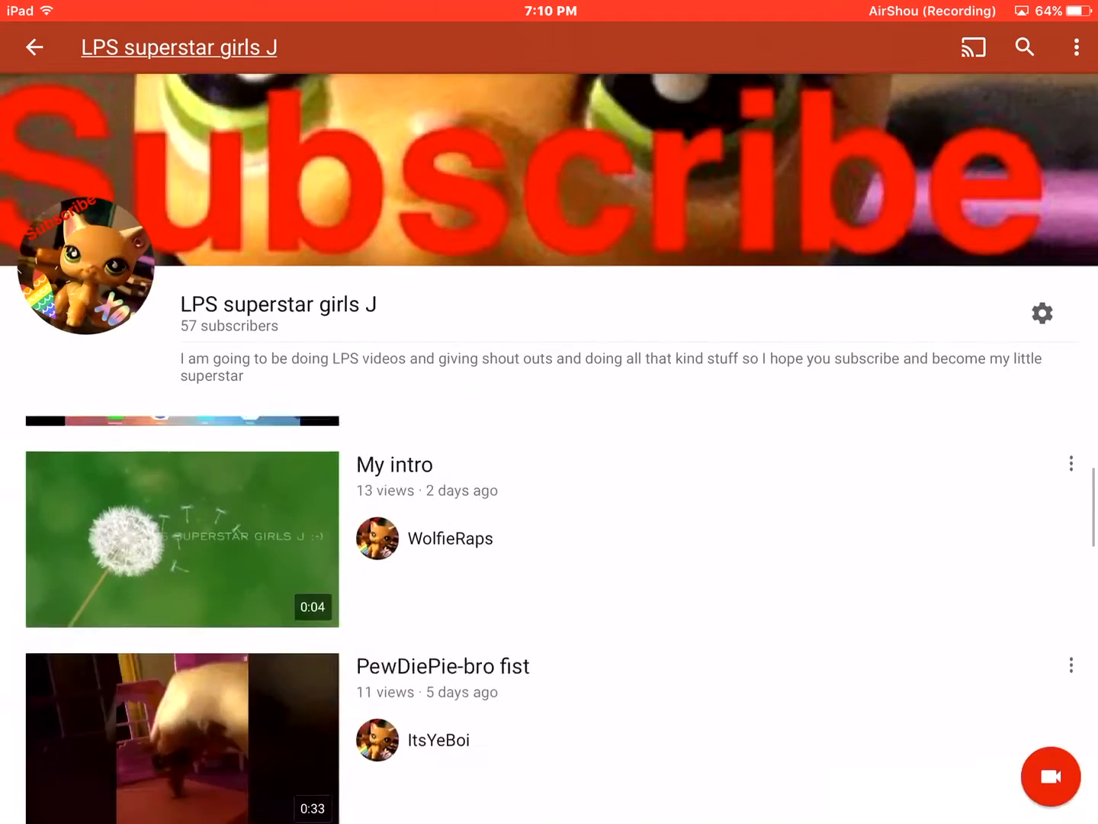
click(183, 540)
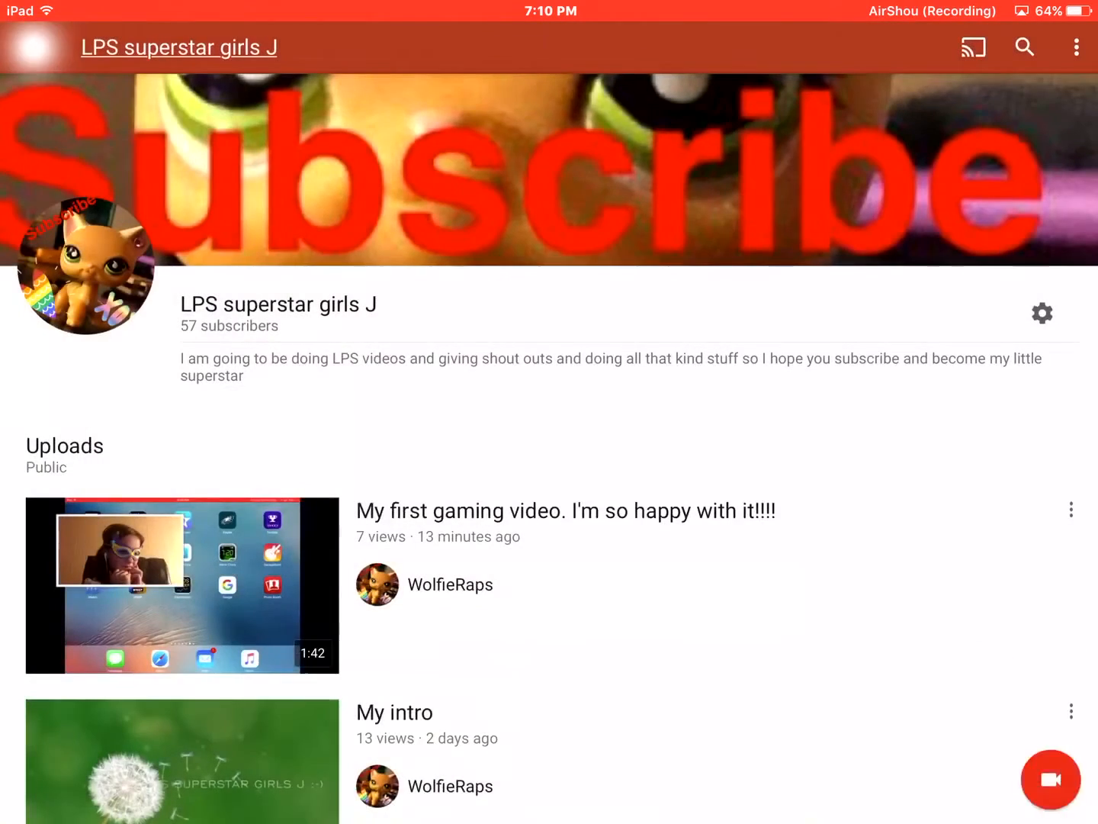
Return to the YouTube home feed and scroll past the Pranks, Gaming and Beauty Tips rows.
click(403, 46)
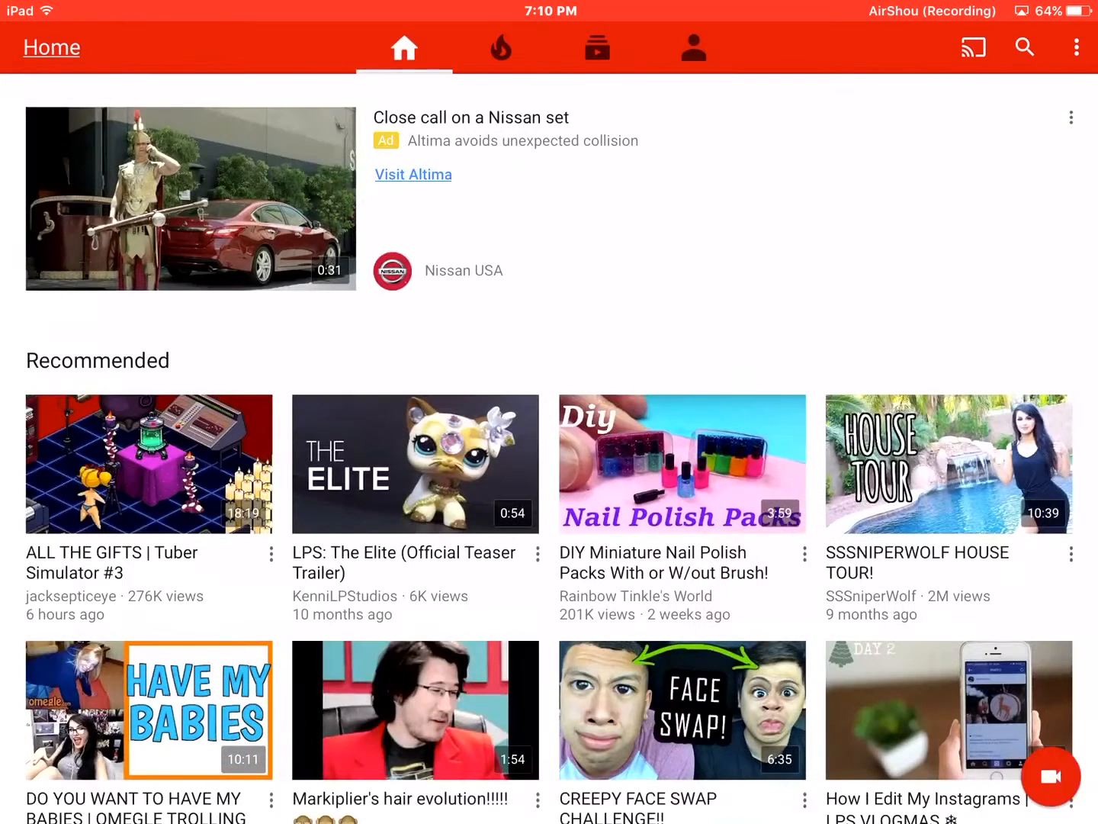
scroll(down, 3)
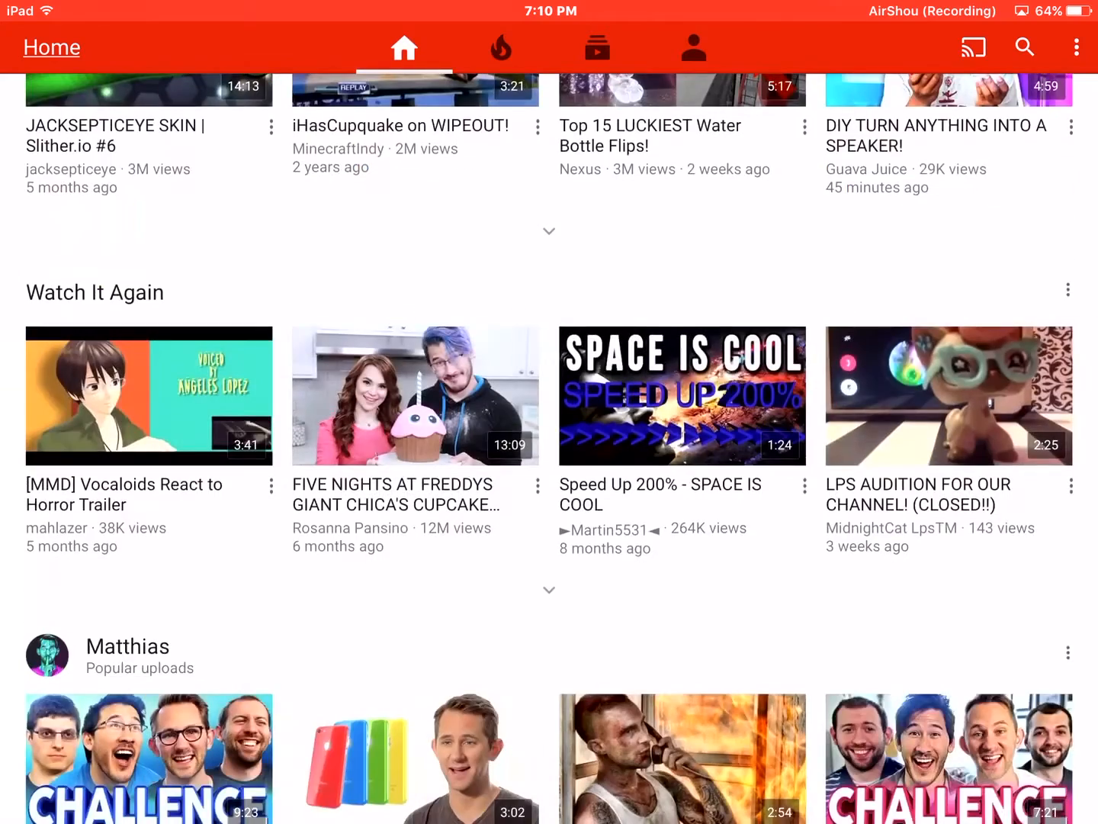
scroll(up, 3)
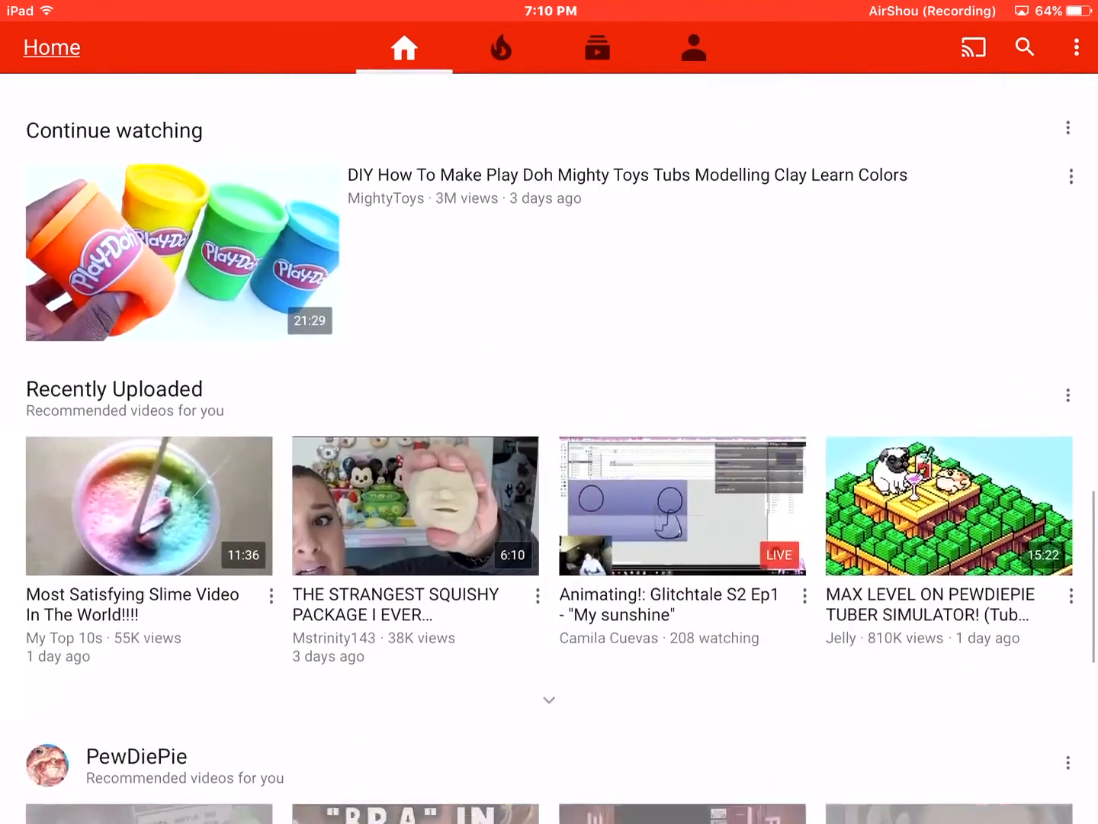
scroll(down, 3)
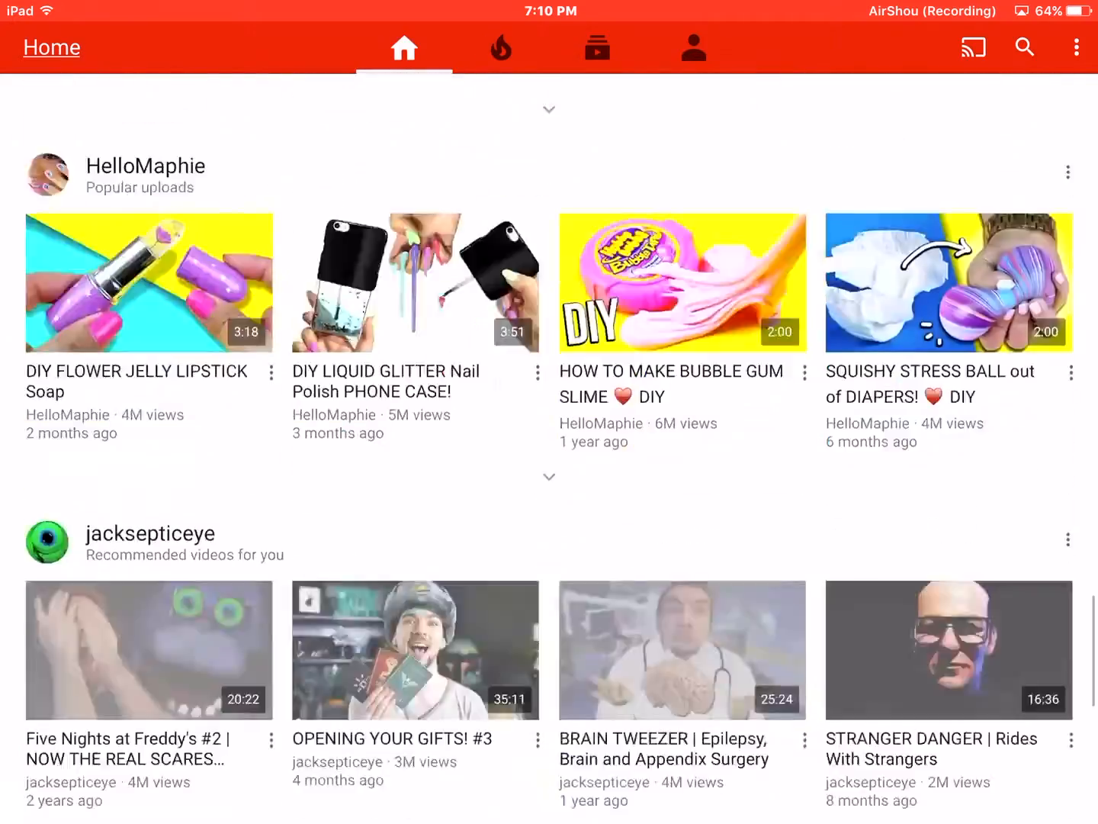
scroll(down, 3)
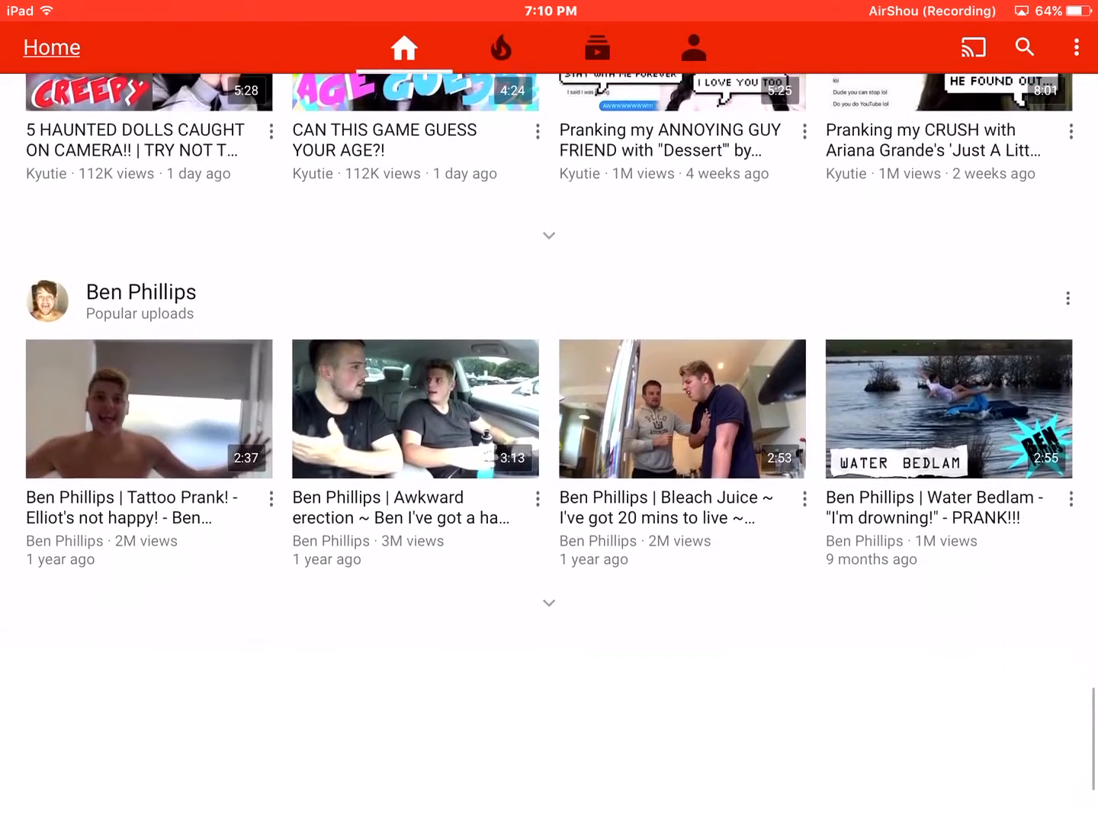
scroll(down, 3)
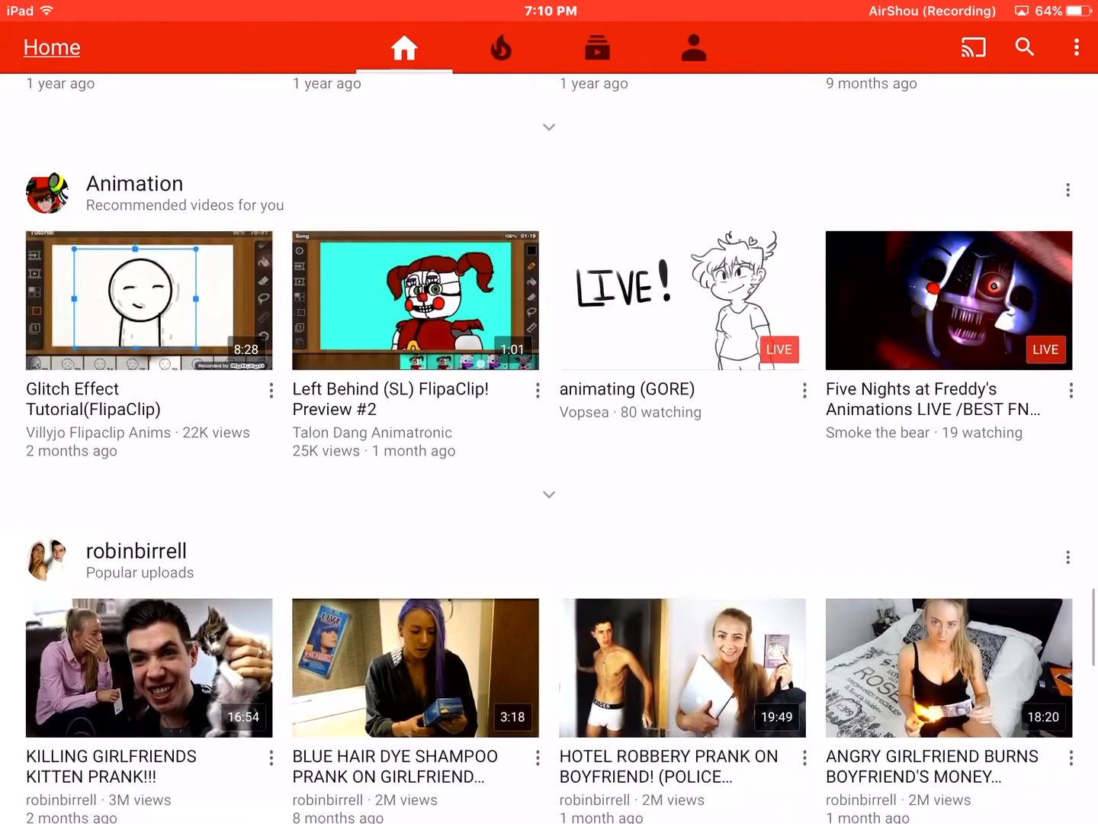
scroll(down, 3)
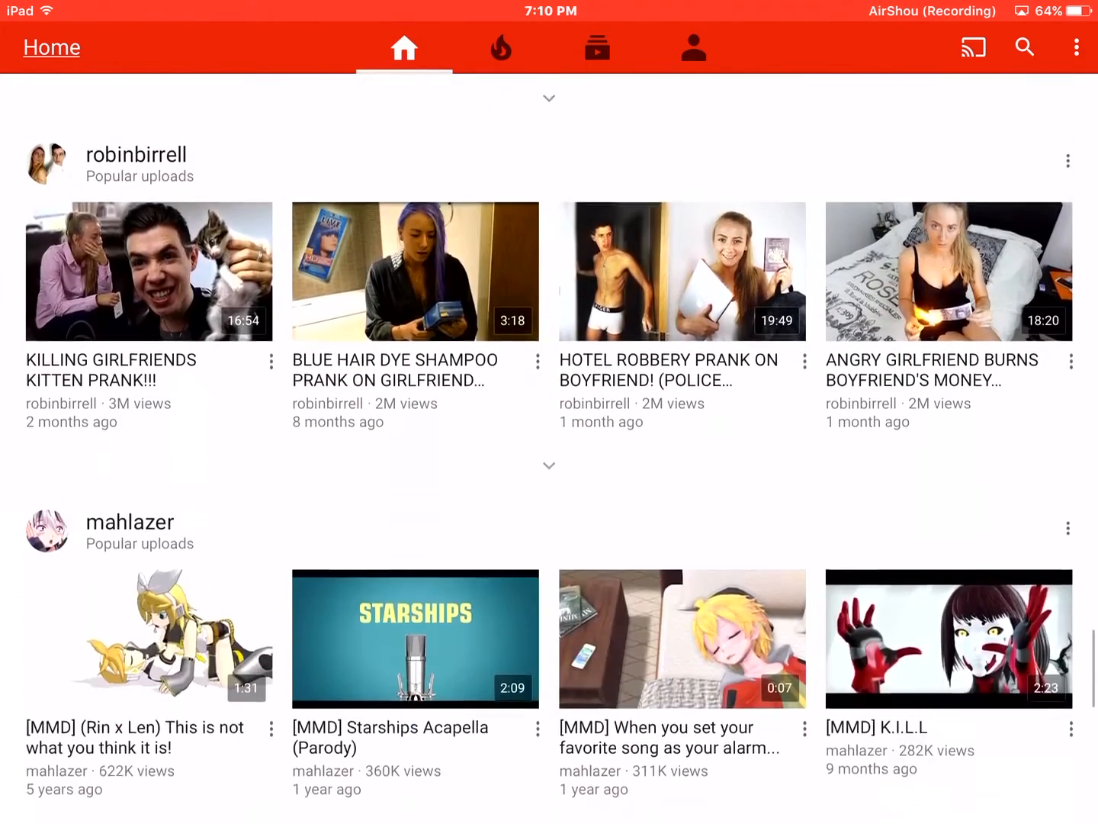
scroll(down, 3)
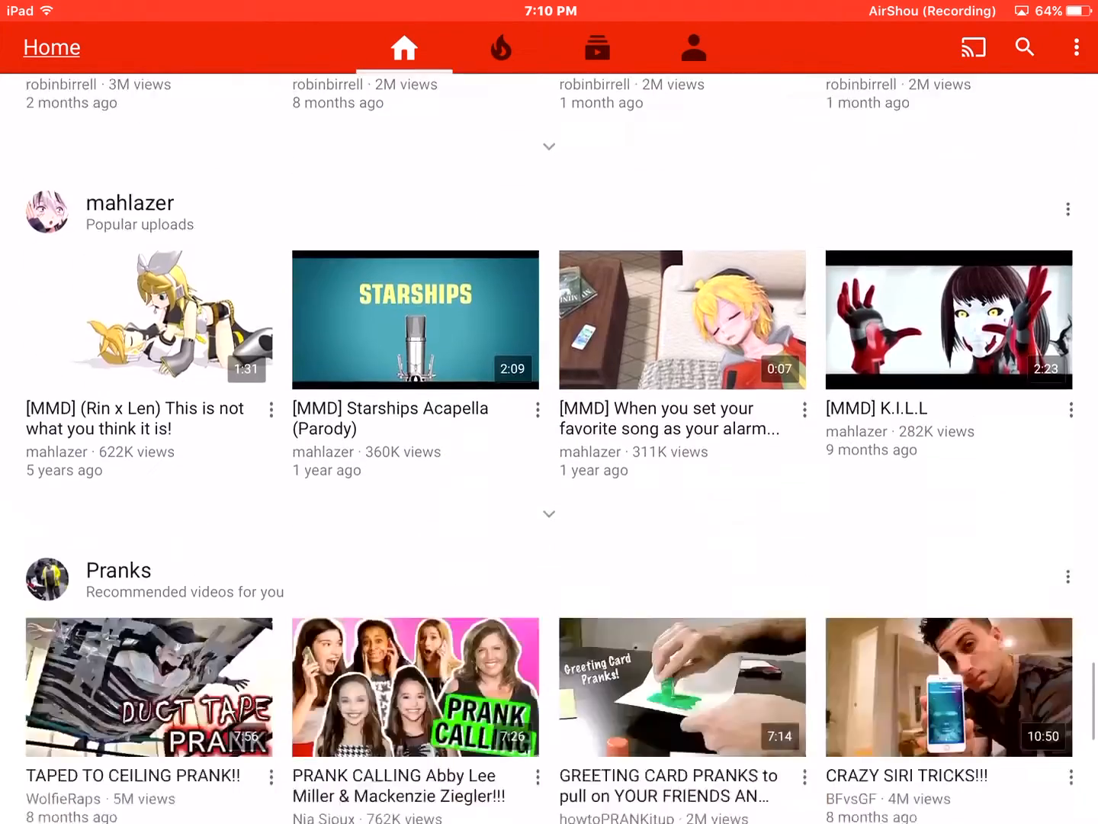
Continue down the feed to the WolfieRaps and Reaction Time recommendations.
scroll(down, 3)
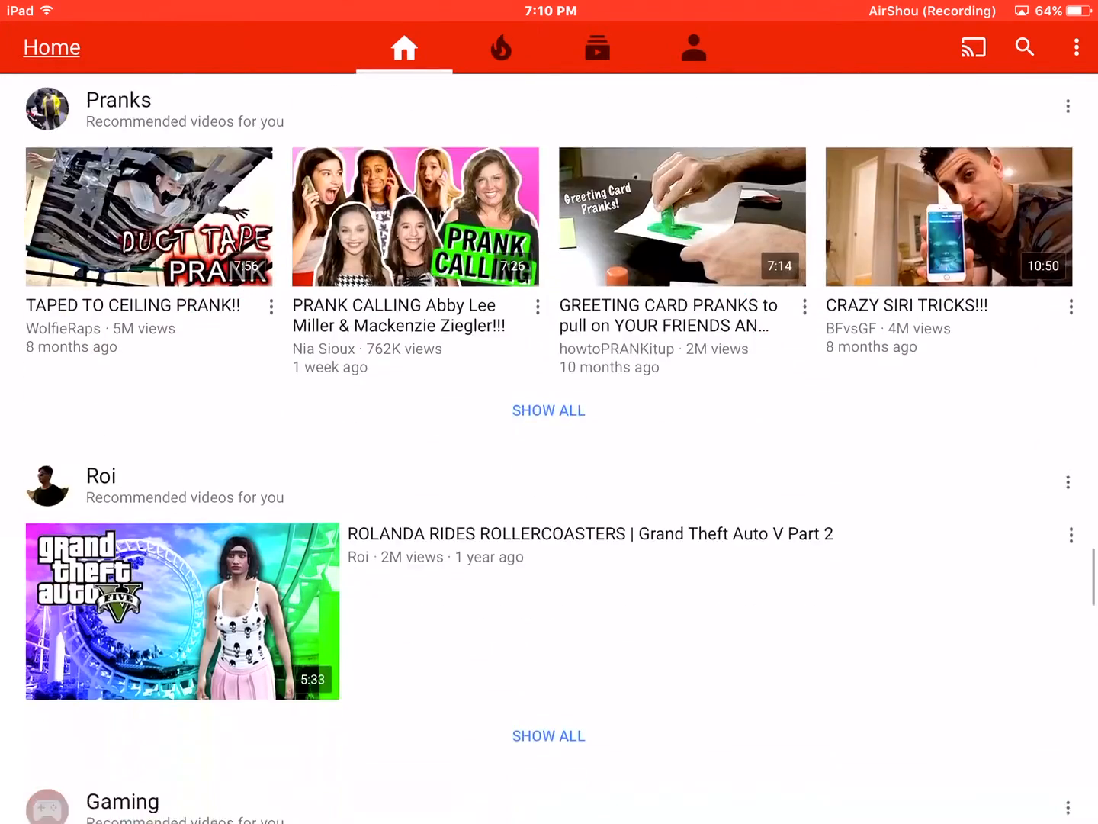
scroll(down, 3)
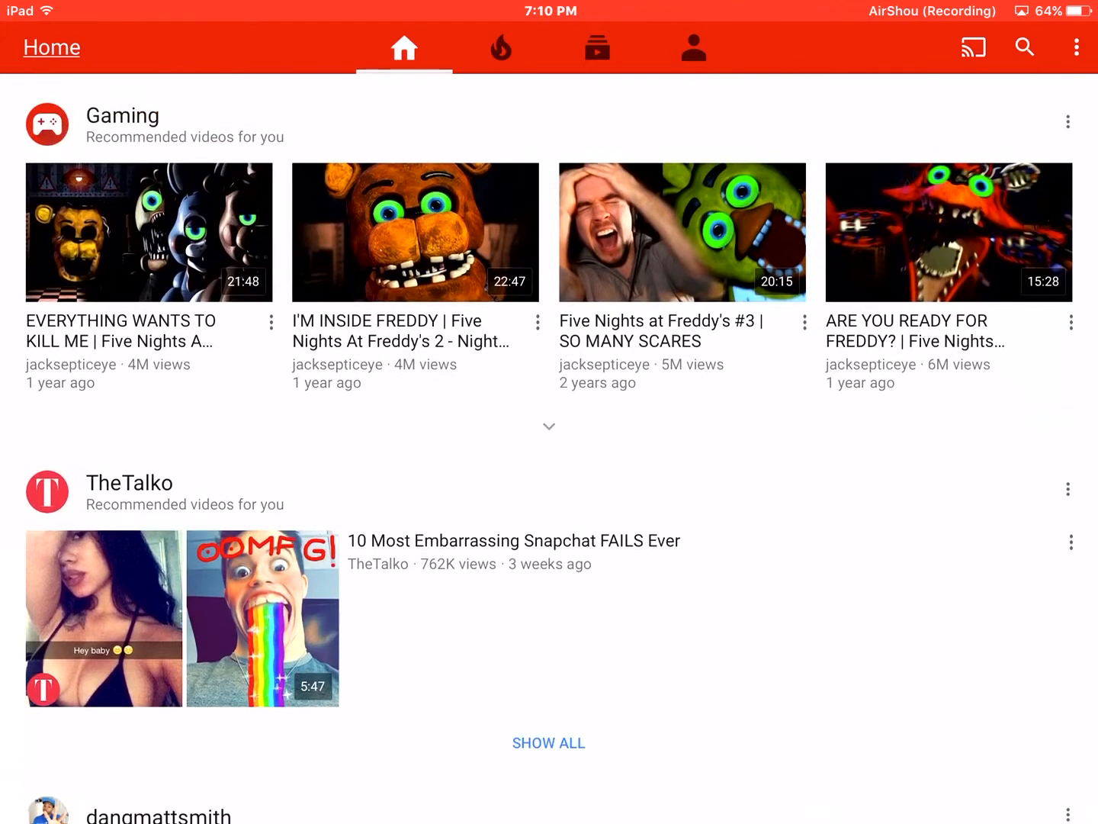
scroll(up, 3)
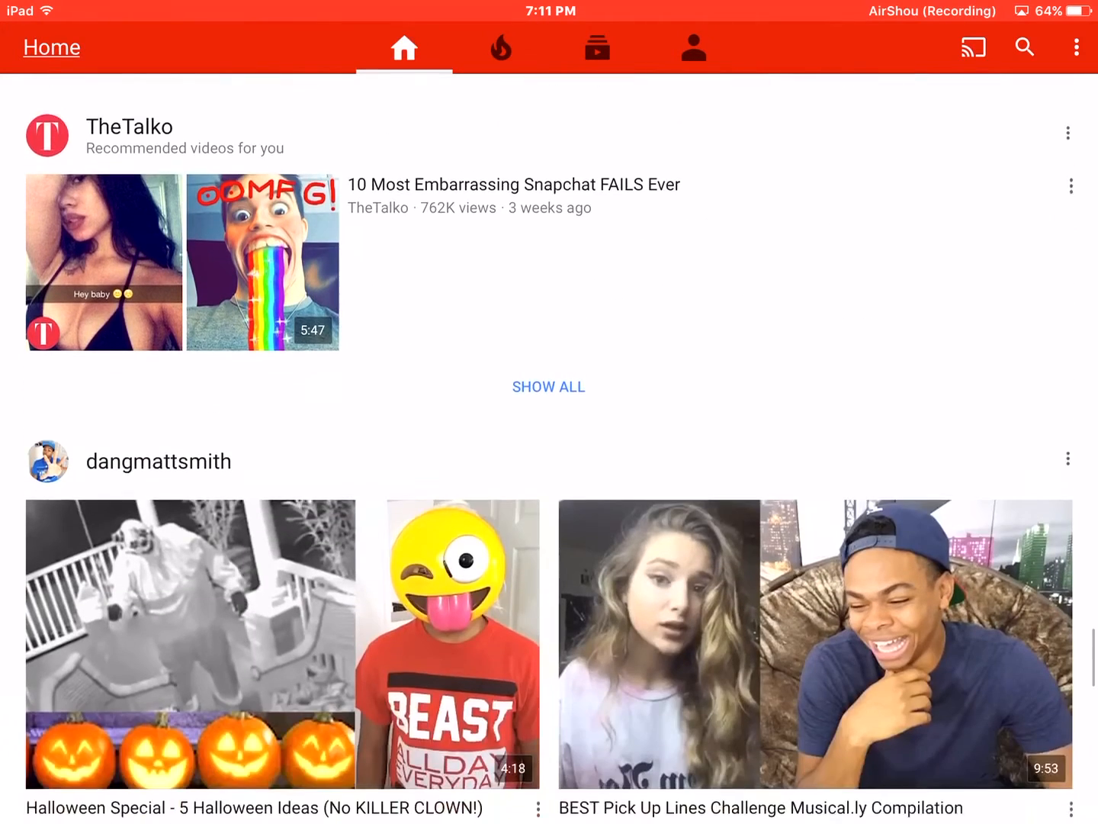
scroll(down, 3)
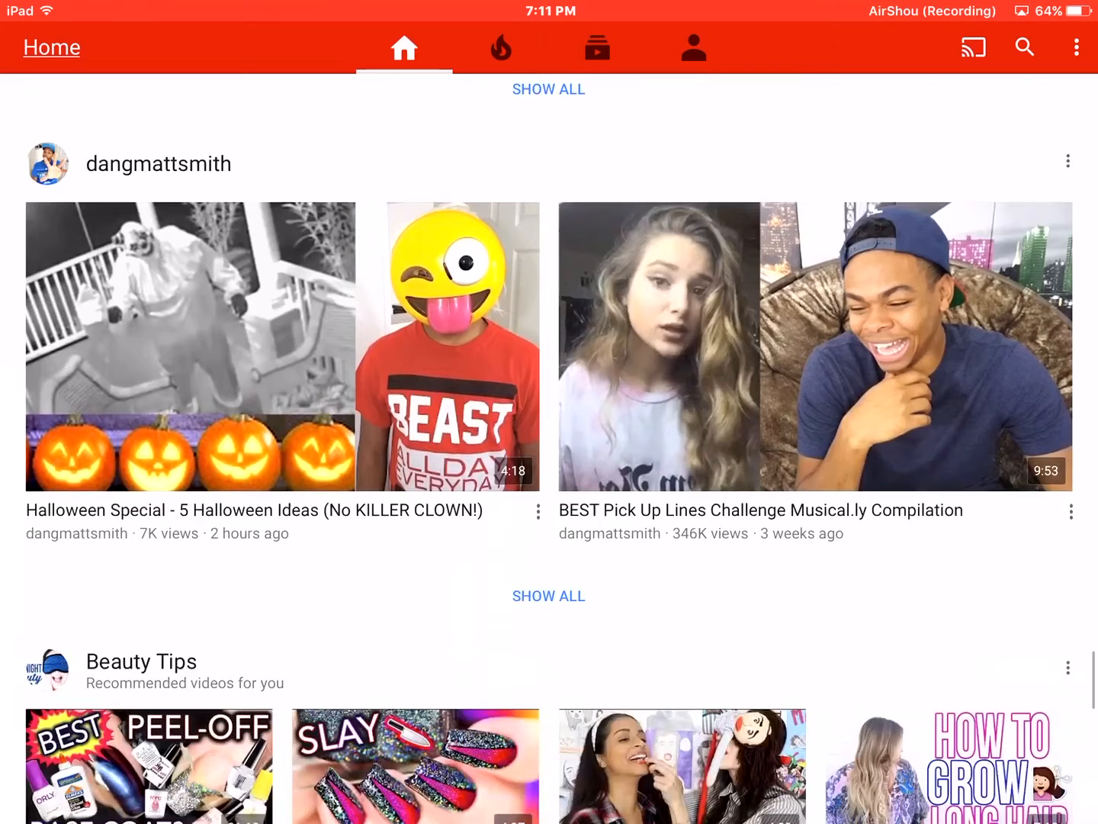
scroll(down, 3)
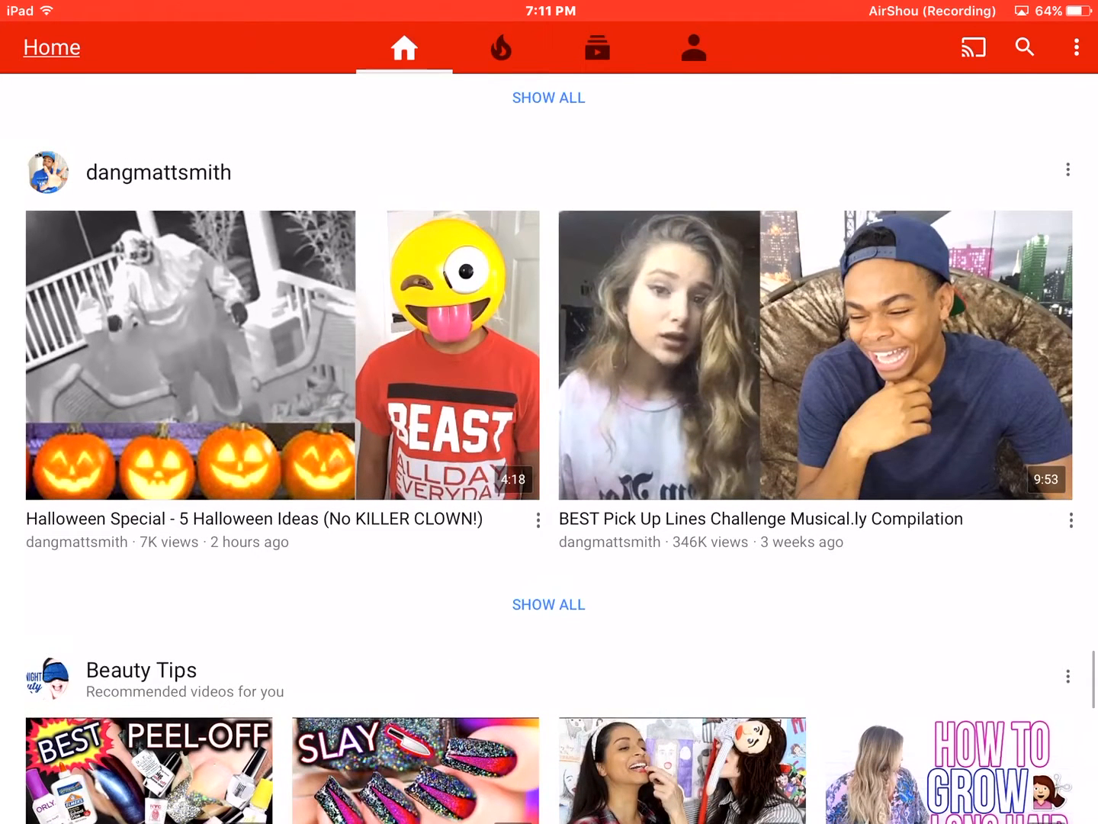
scroll(down, 3)
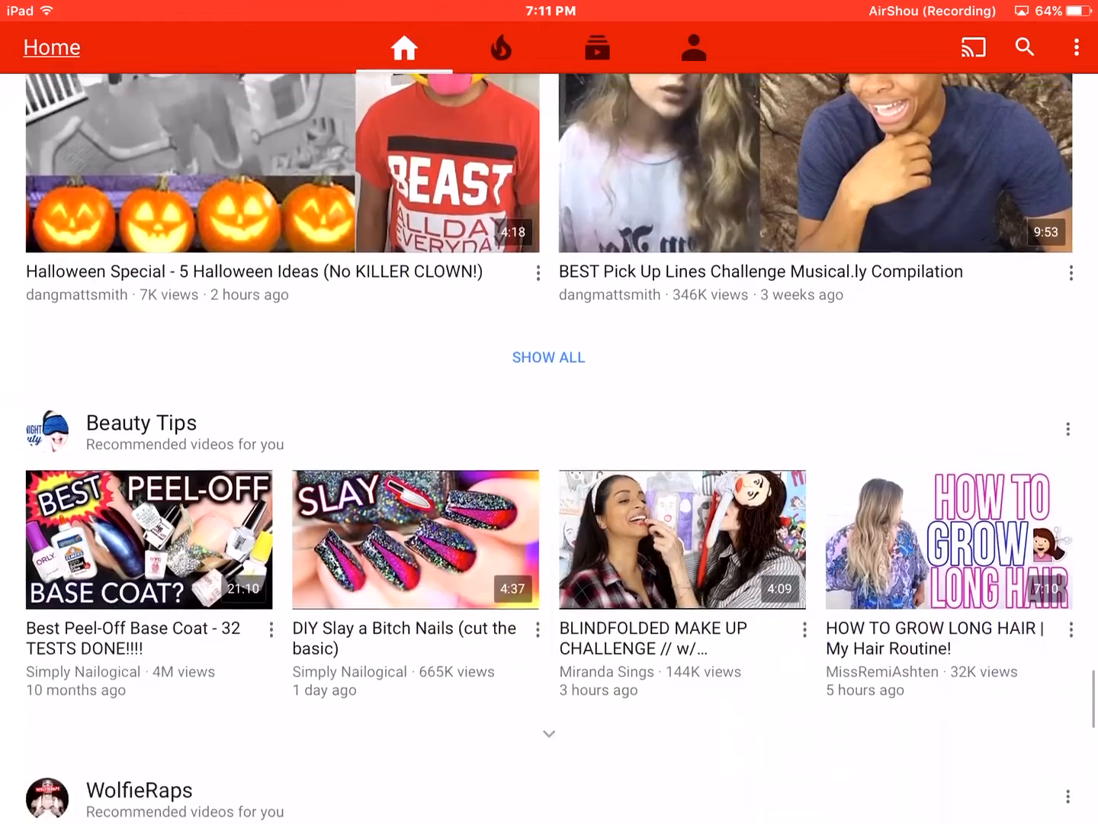
scroll(down, 3)
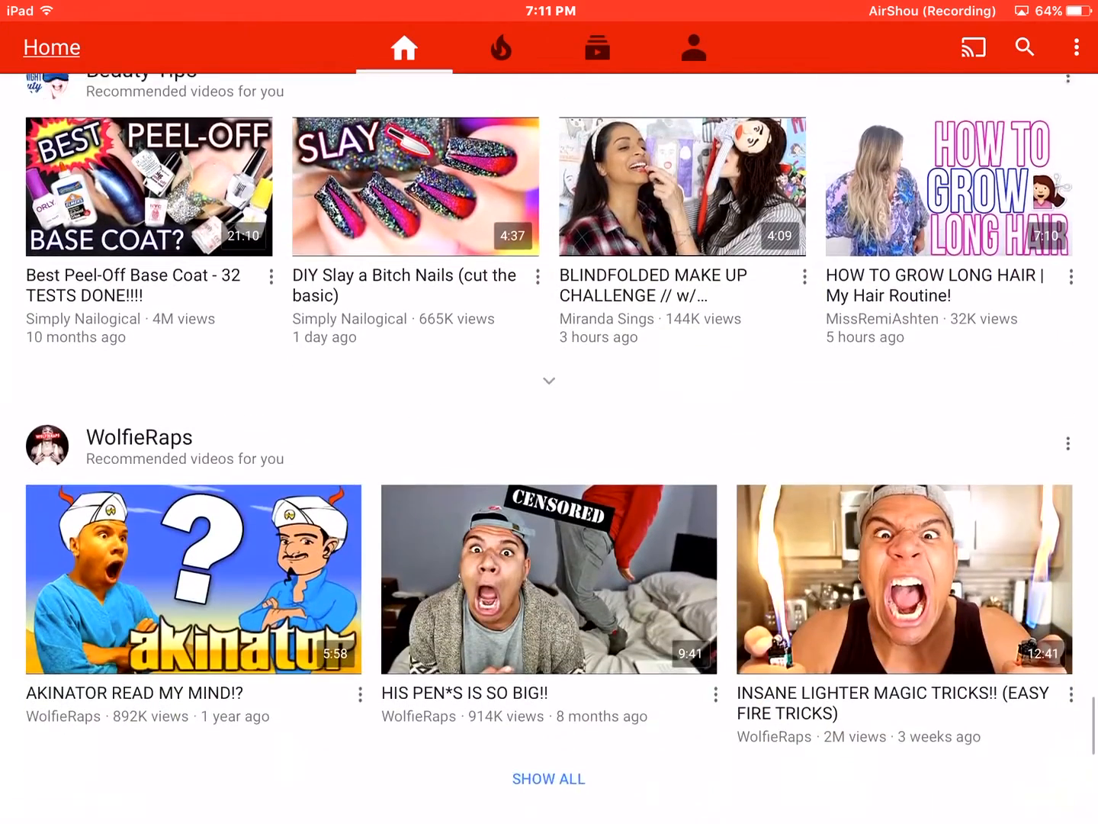
scroll(down, 3)
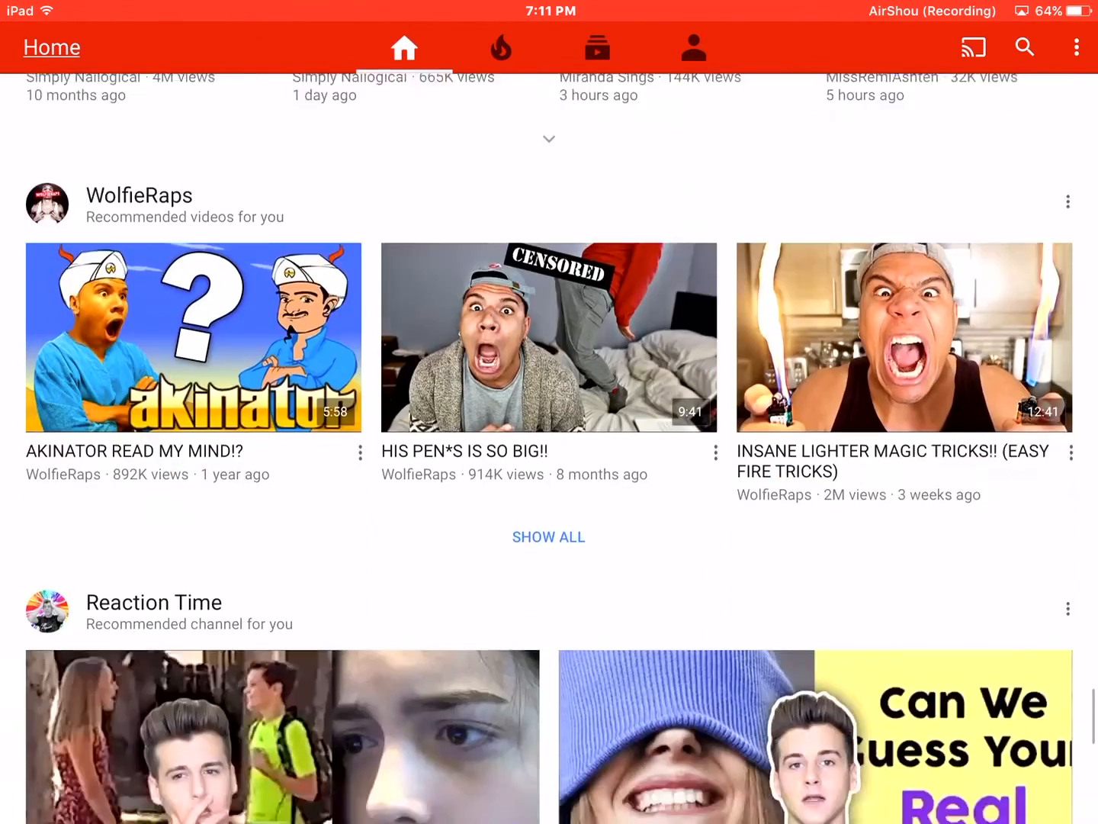
scroll(down, 3)
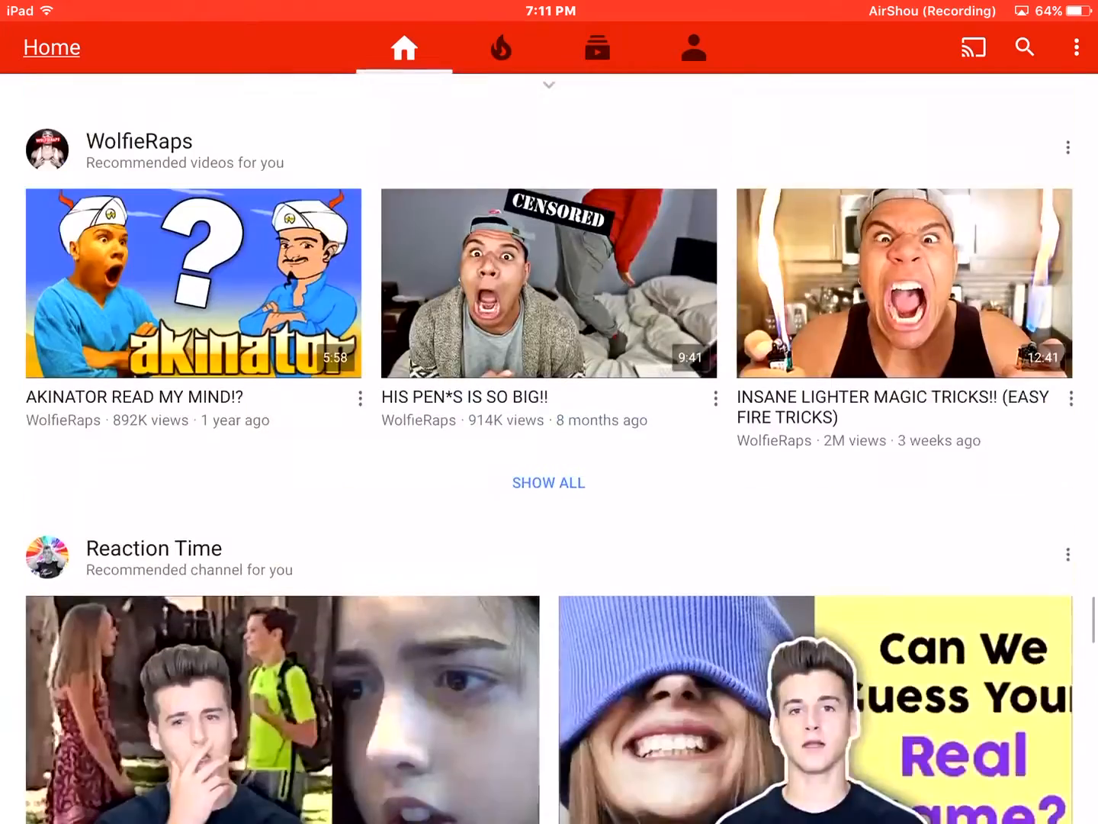
scroll(down, 3)
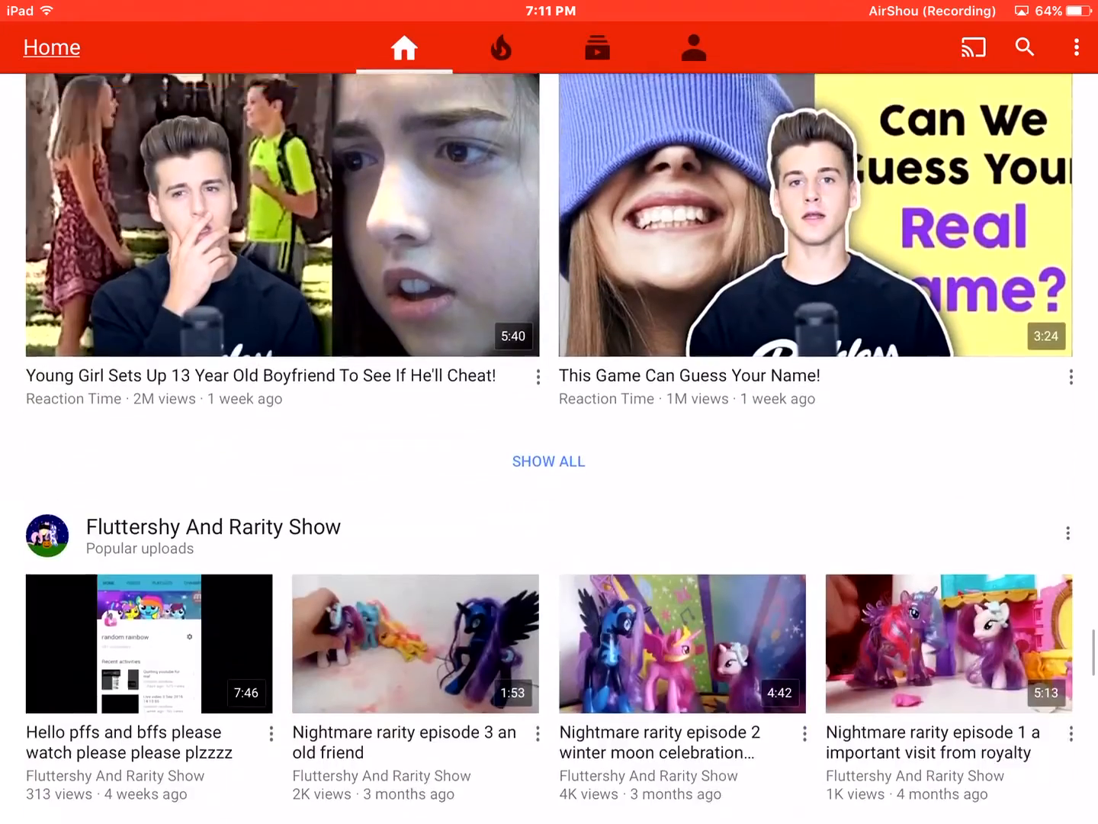
scroll(down, 3)
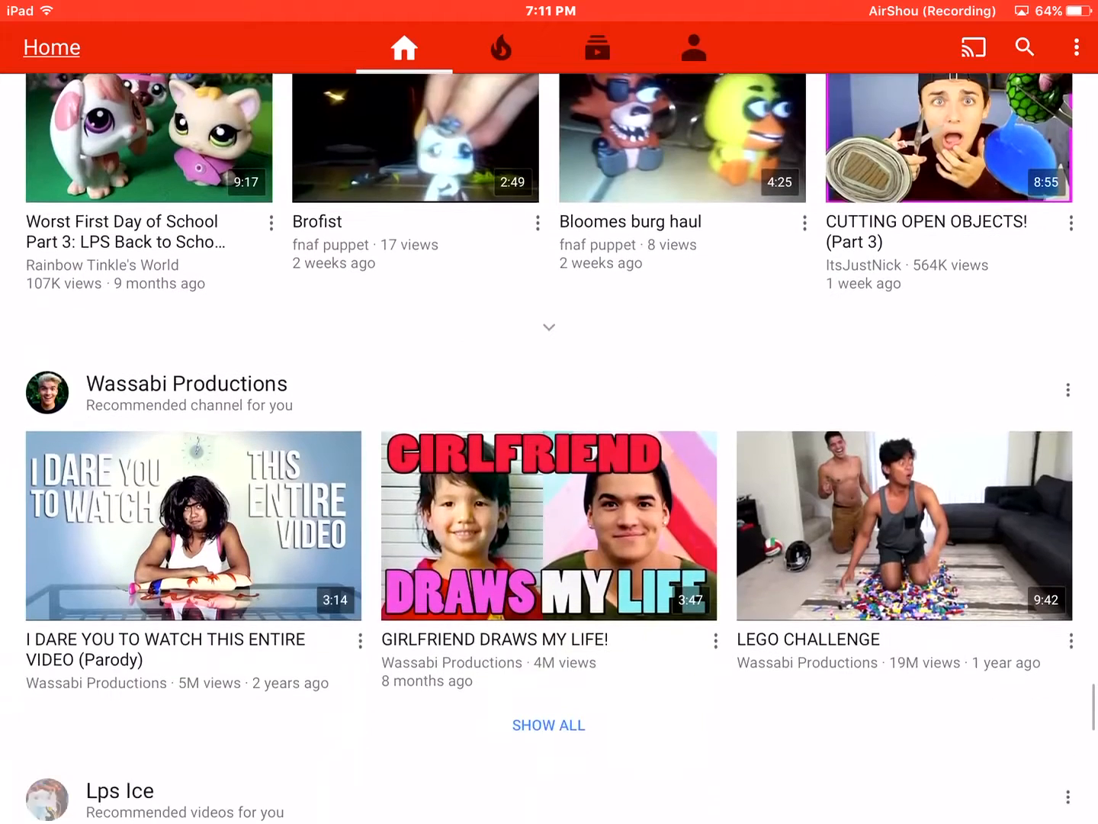
scroll(down, 3)
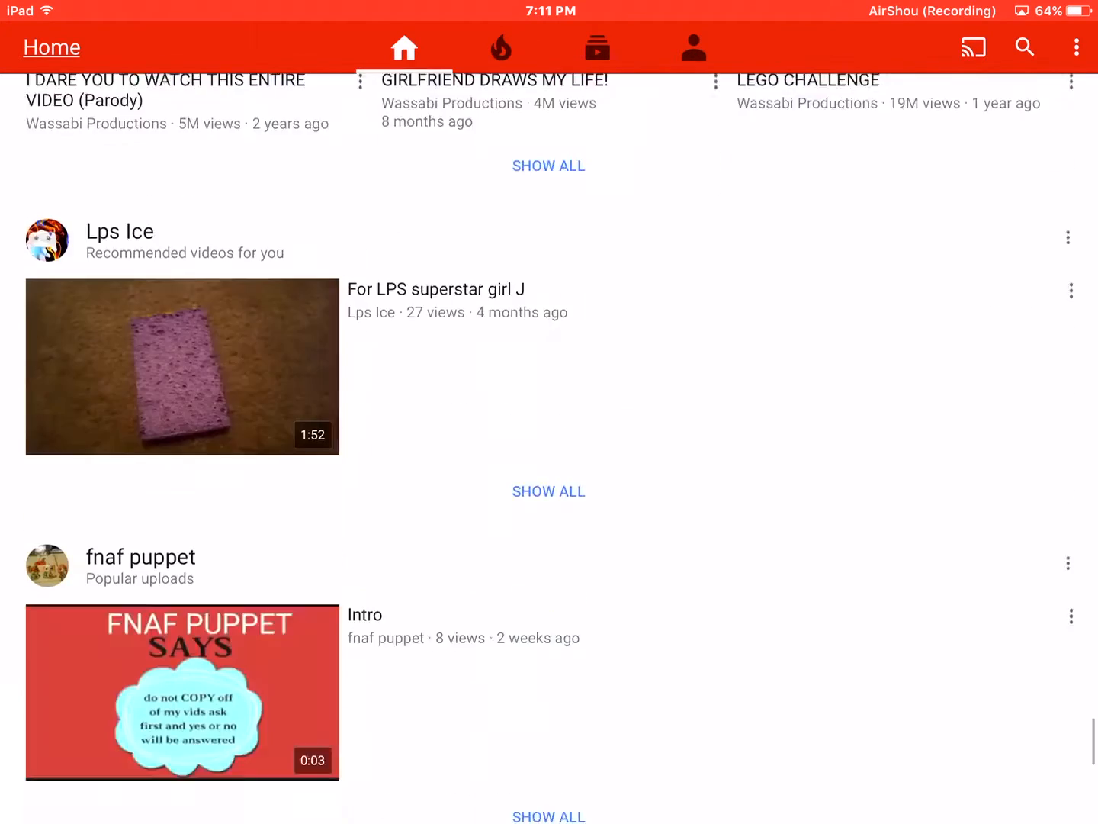
scroll(down, 3)
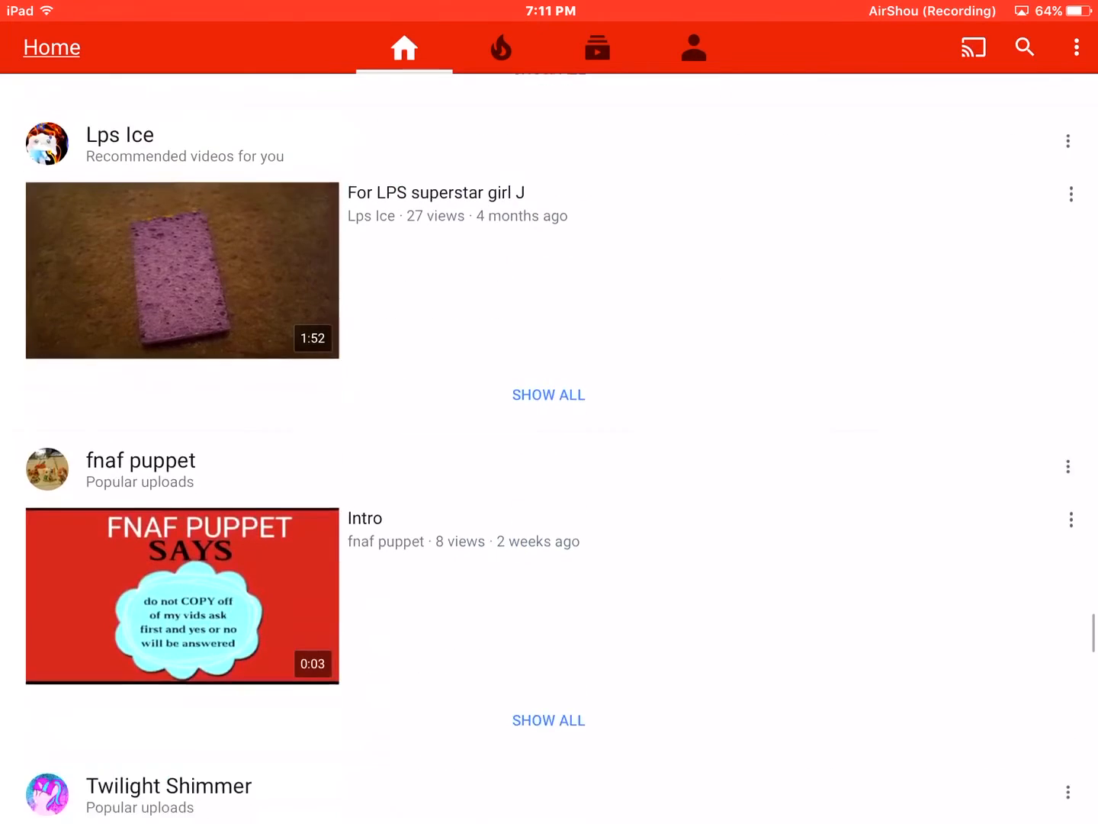
scroll(down, 3)
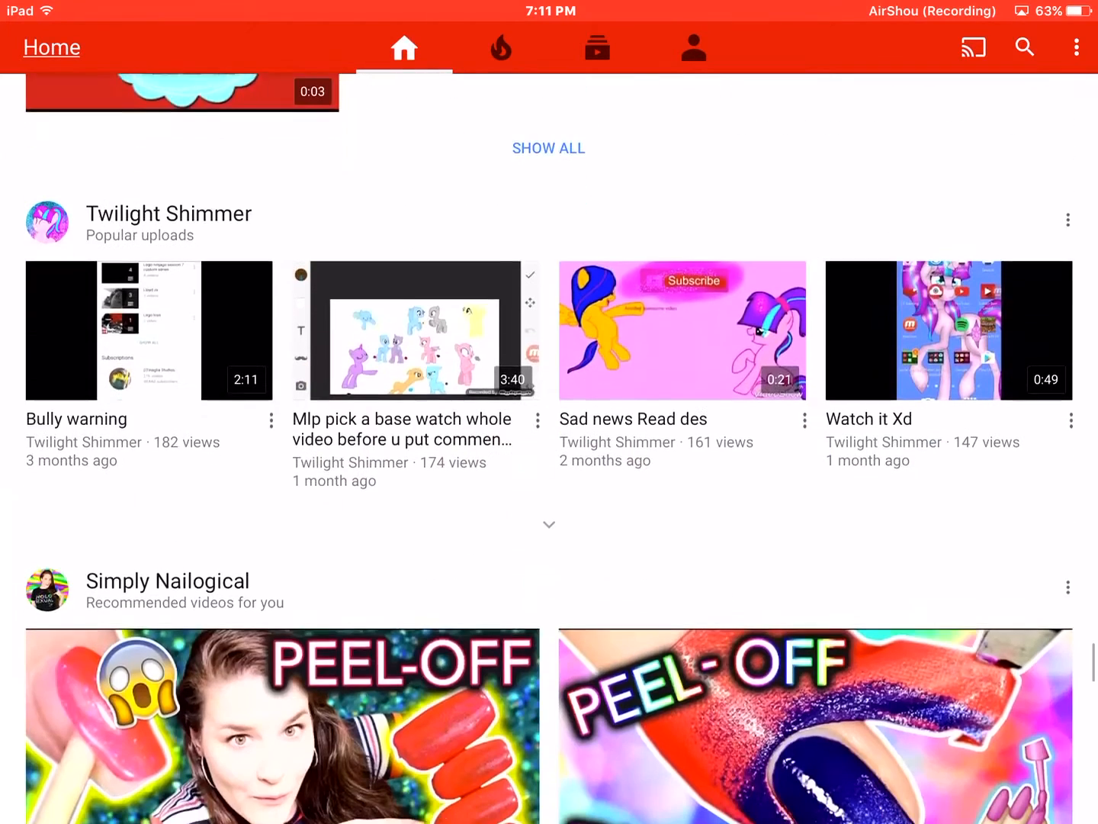
Scroll back up slightly to the Rclbeauty101 and Shooter Games rows.
scroll(up, 3)
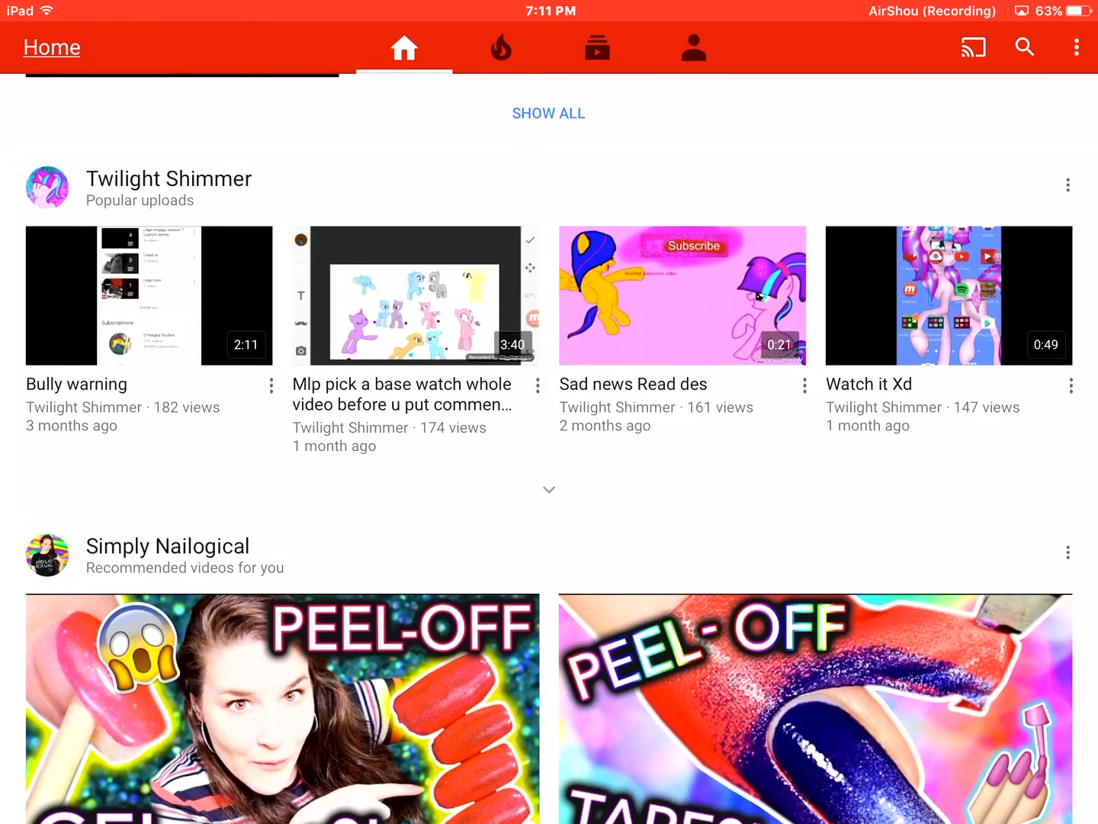
scroll(up, 3)
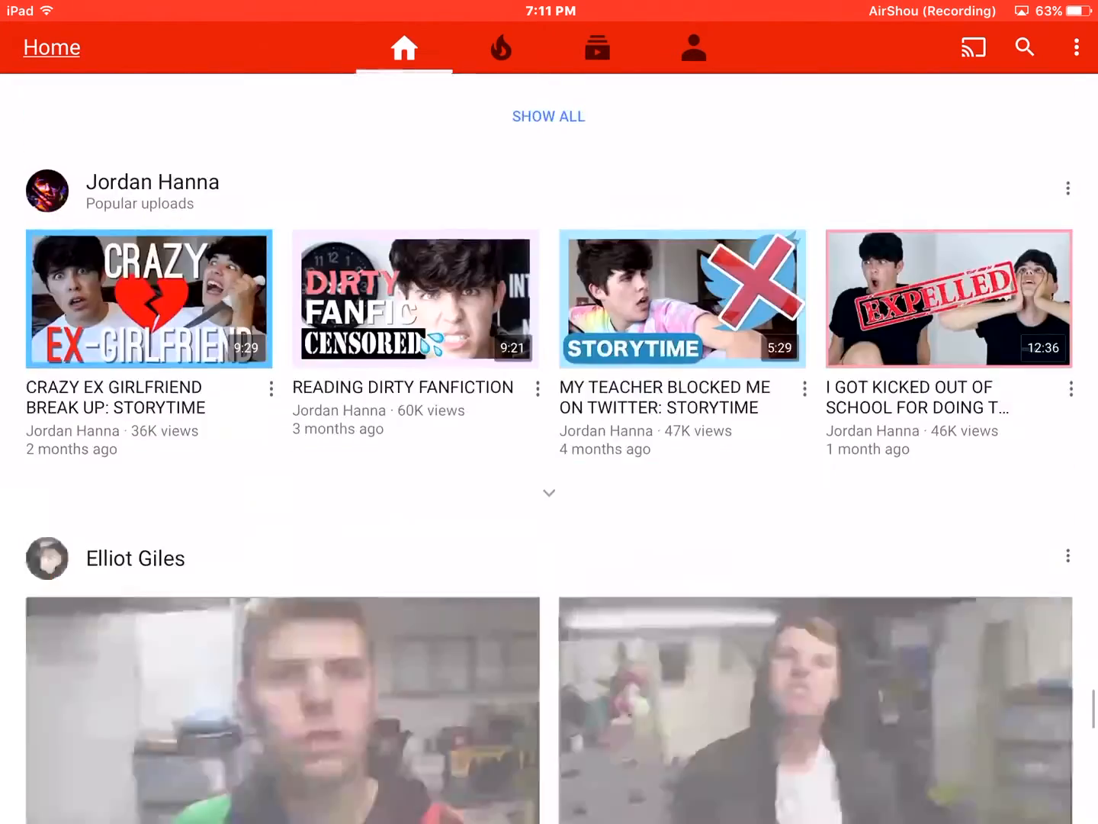
scroll(up, 3)
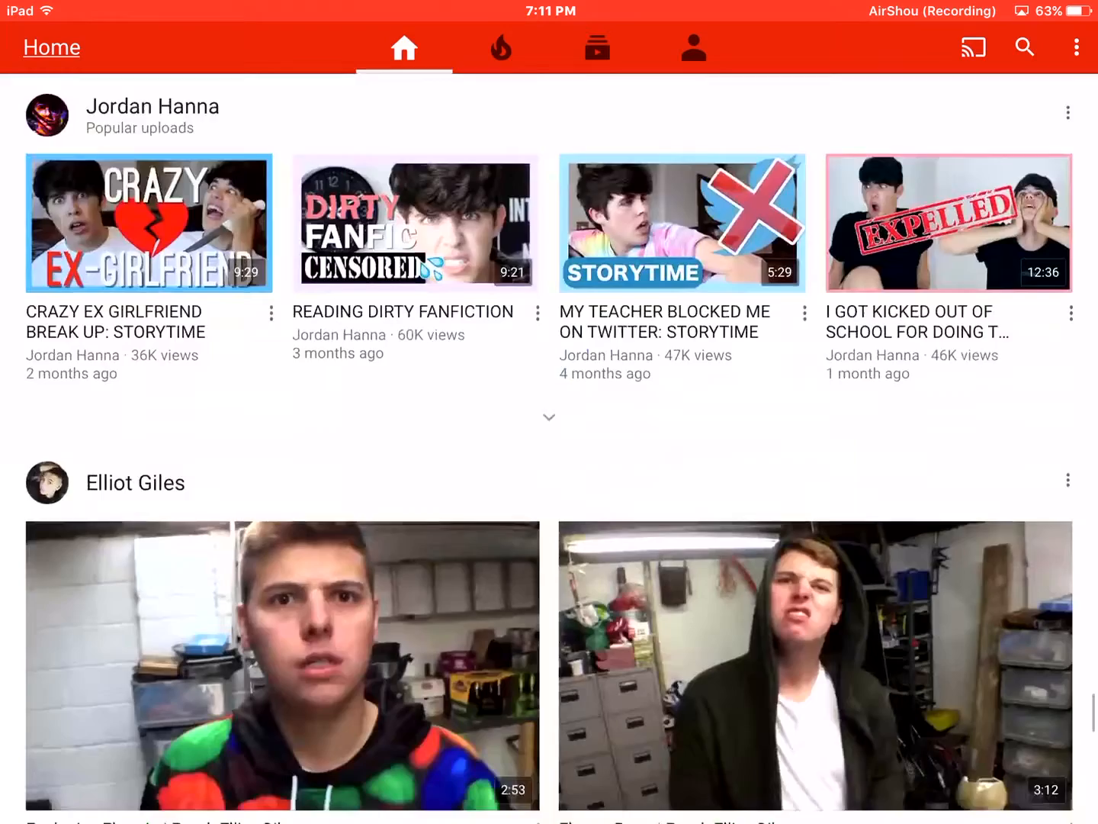
scroll(down, 3)
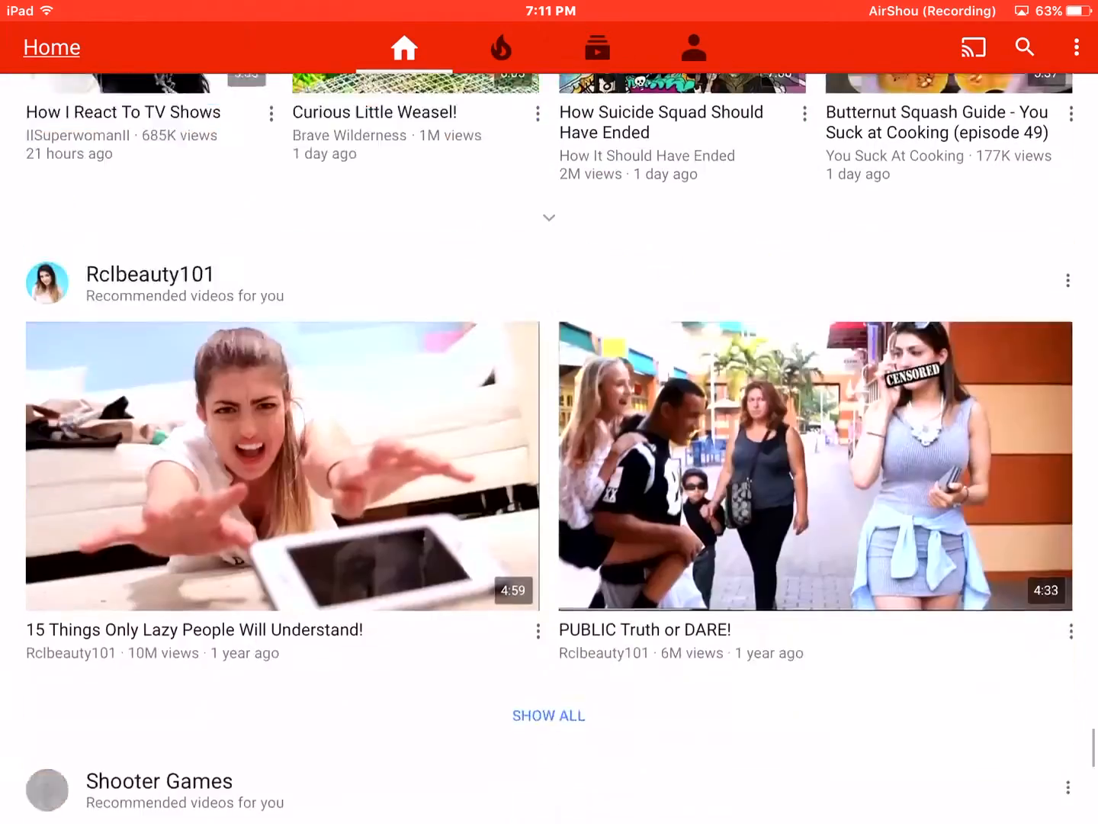
Scroll the feed down to Draw with Jazza, then leave YouTube for the iPad home screen.
scroll(down, 3)
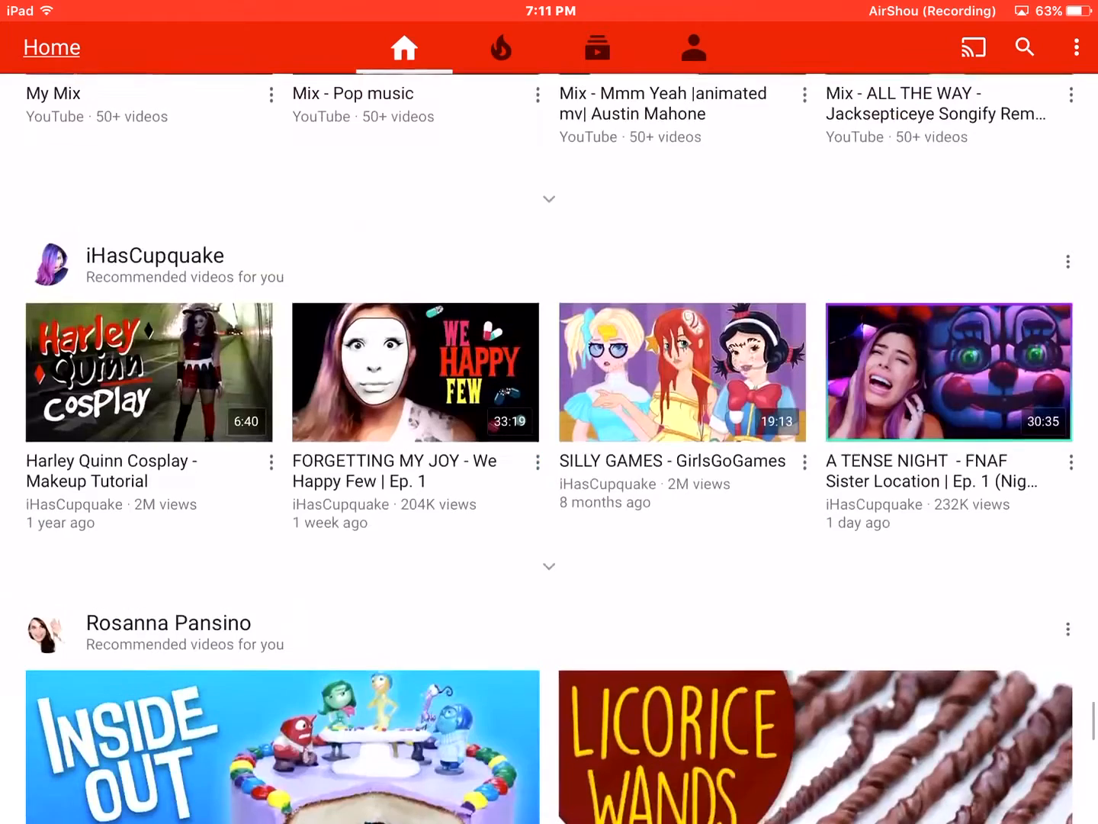
scroll(up, 3)
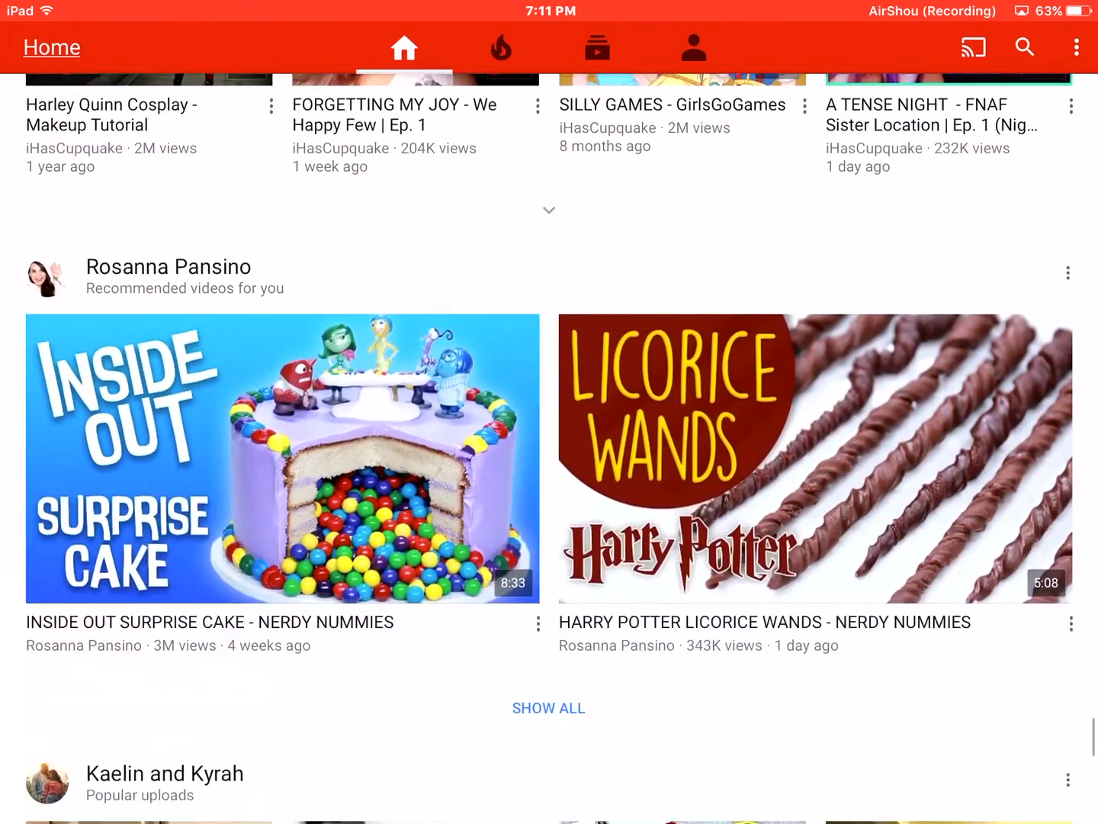
scroll(down, 3)
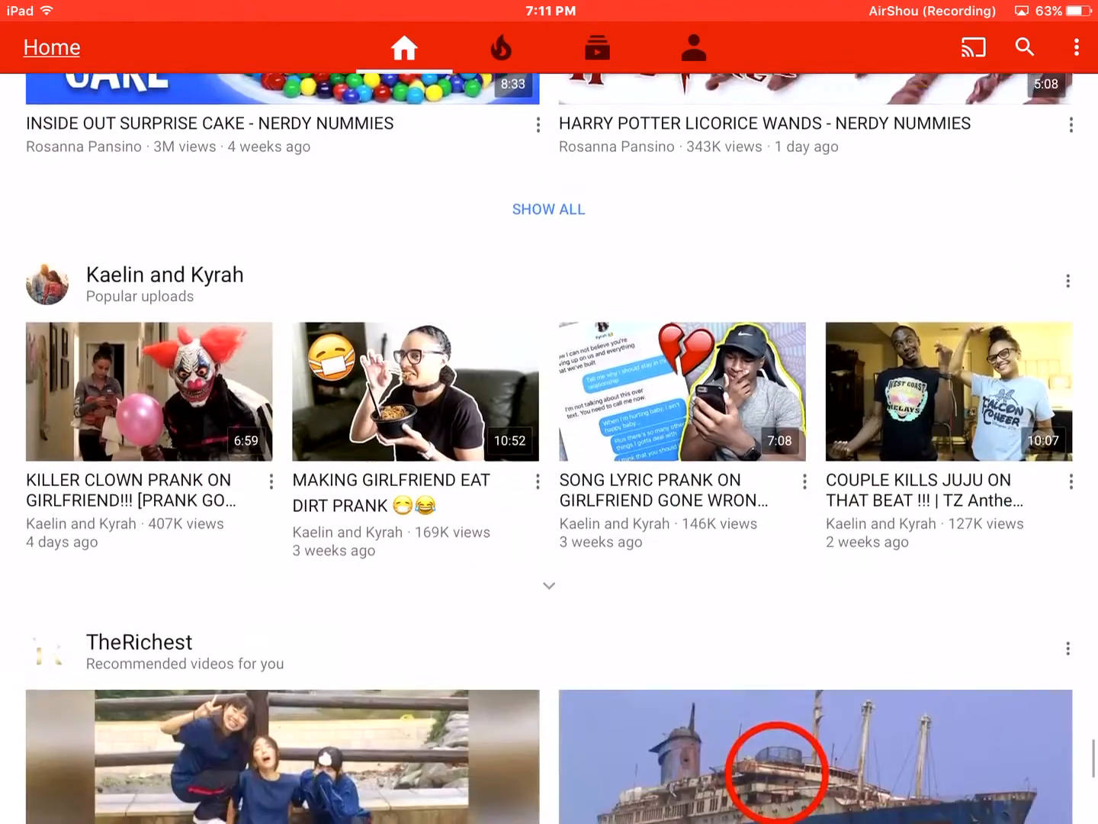
scroll(down, 3)
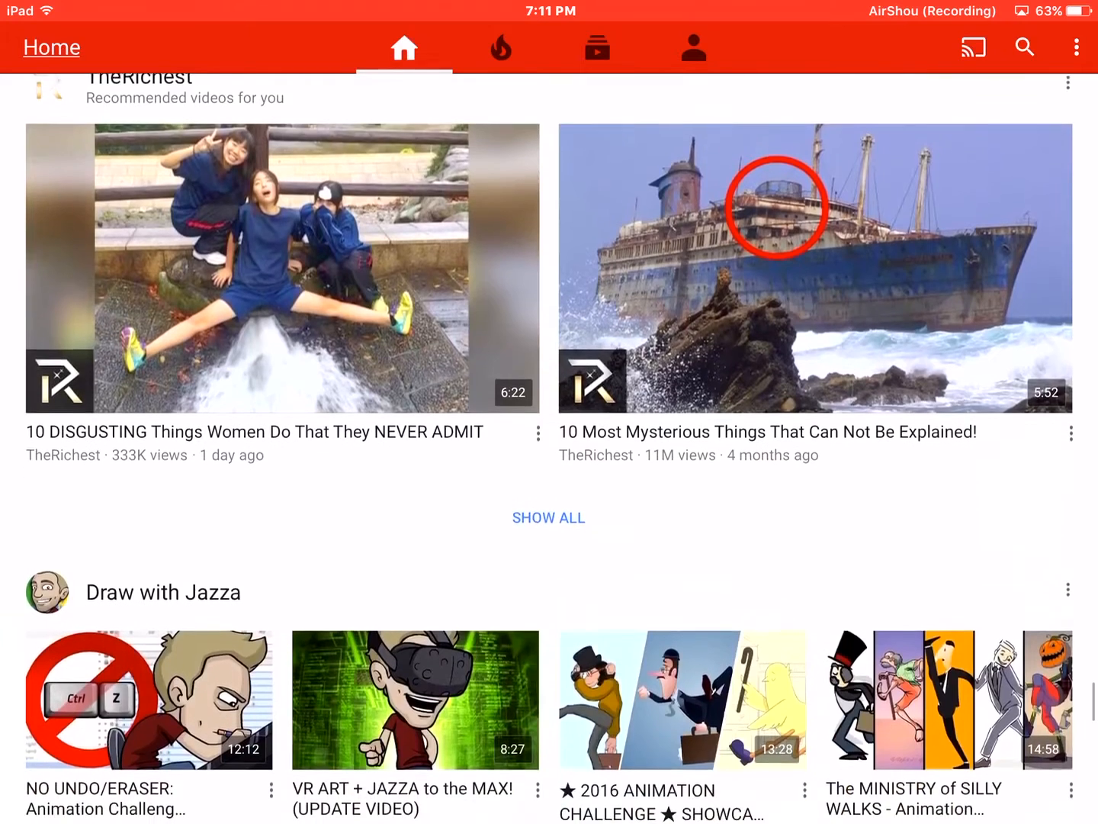
key(home)
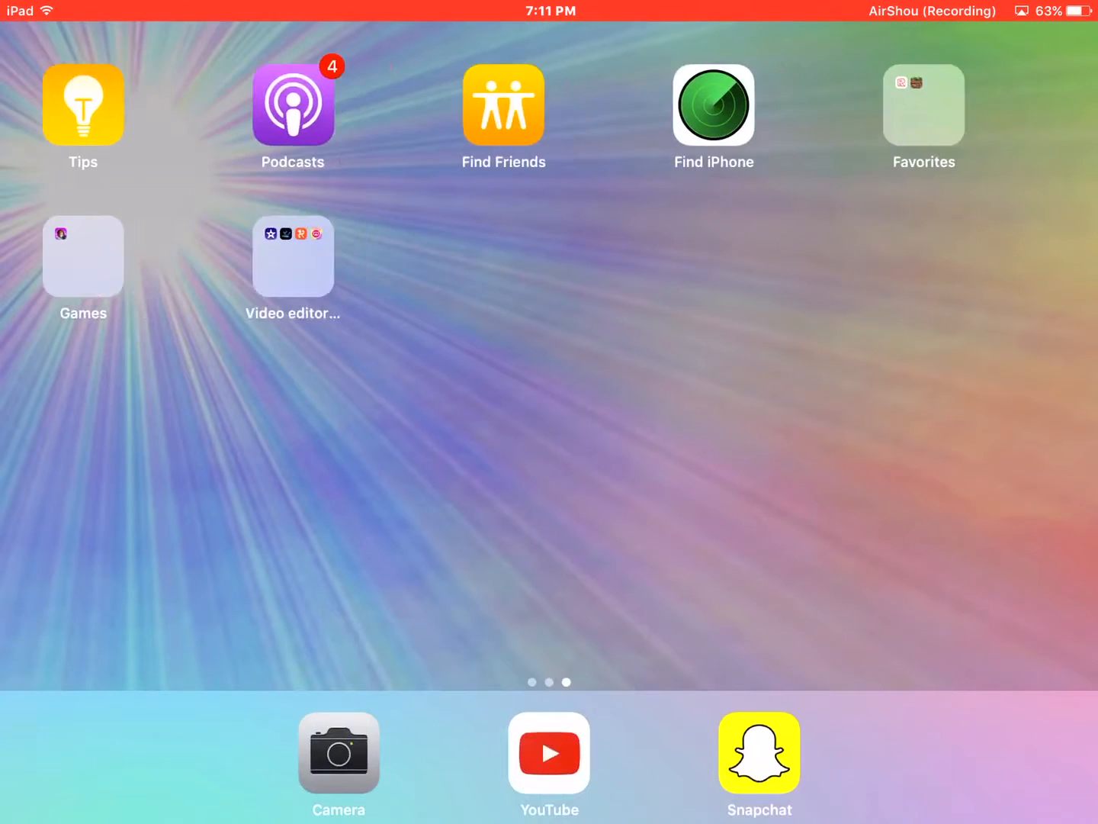